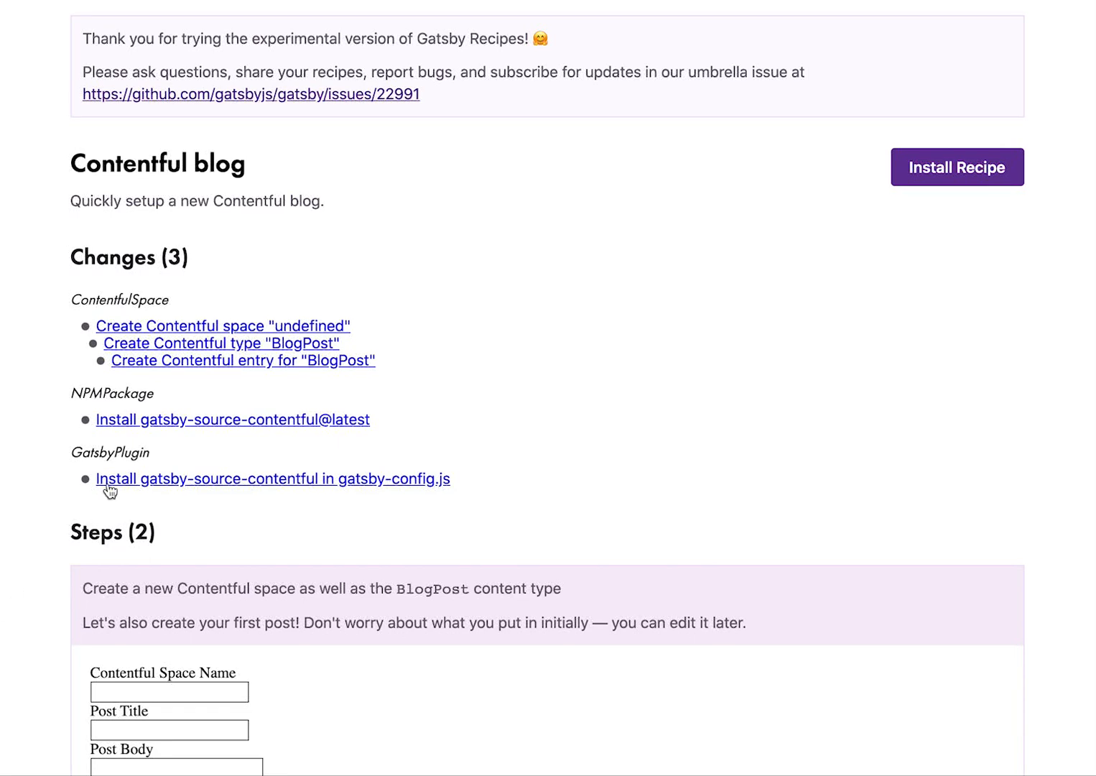
mouse_move(219, 396)
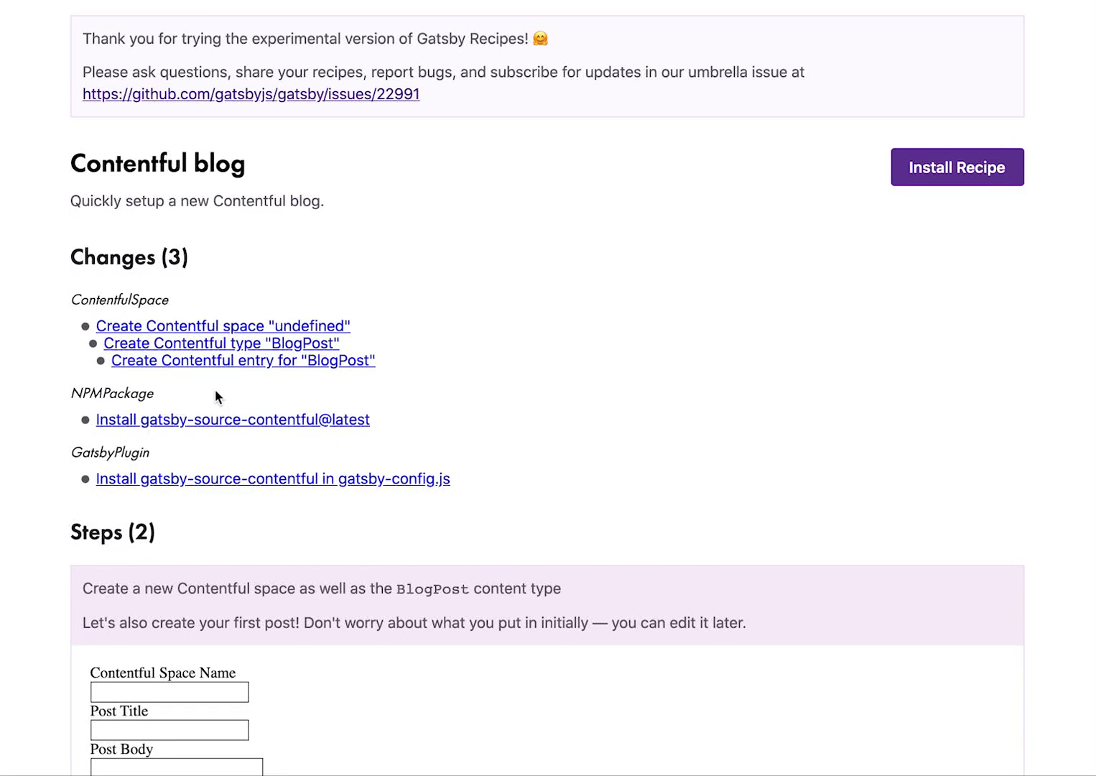
mouse_move(448, 356)
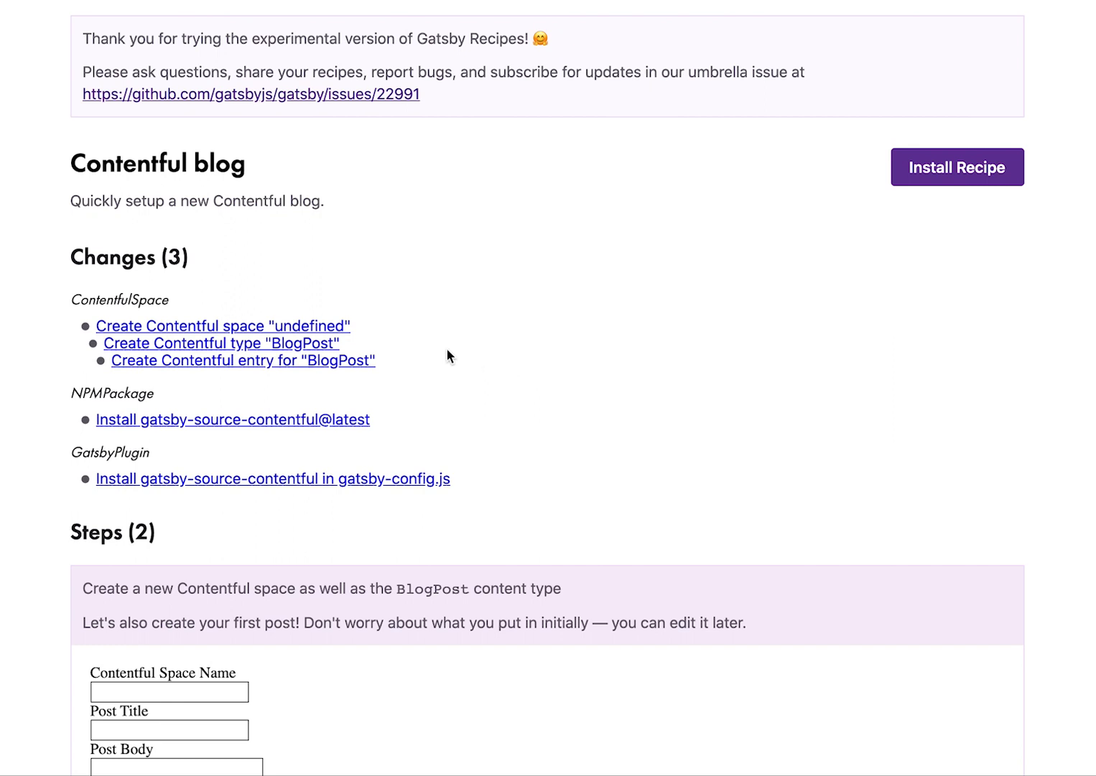
Enter 'blog-space' as the Contentful Space Name in the recipe's first step
double_click(115, 163)
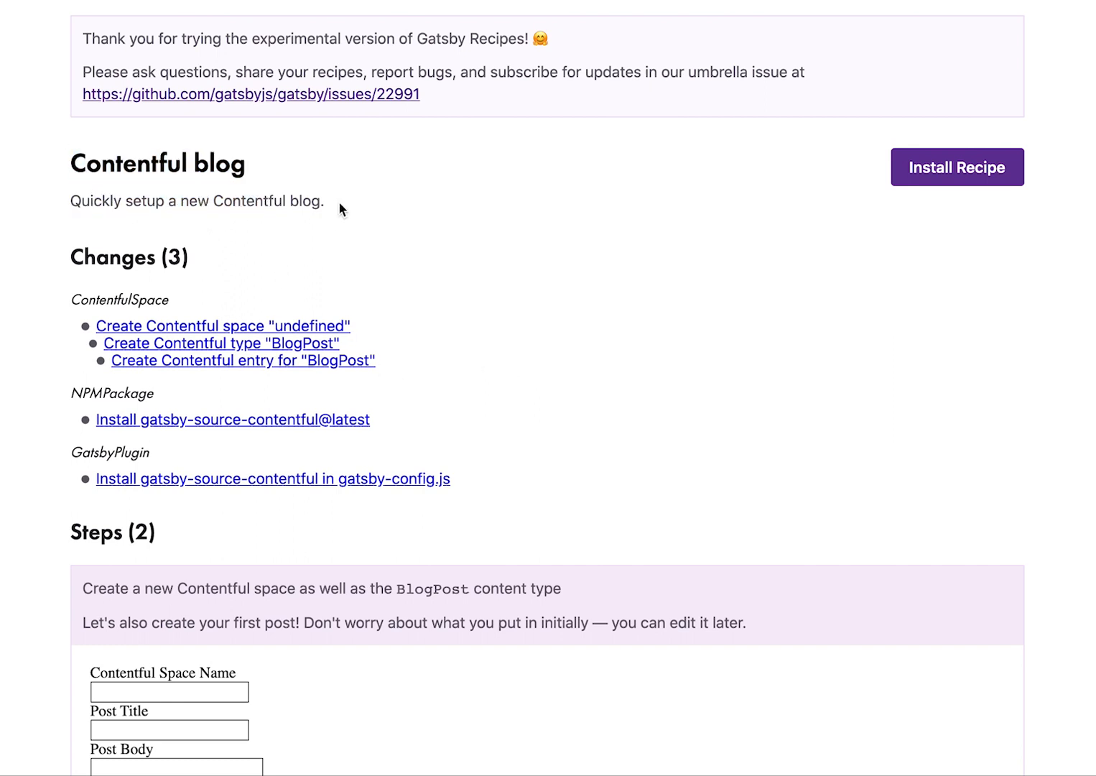
mouse_move(377, 308)
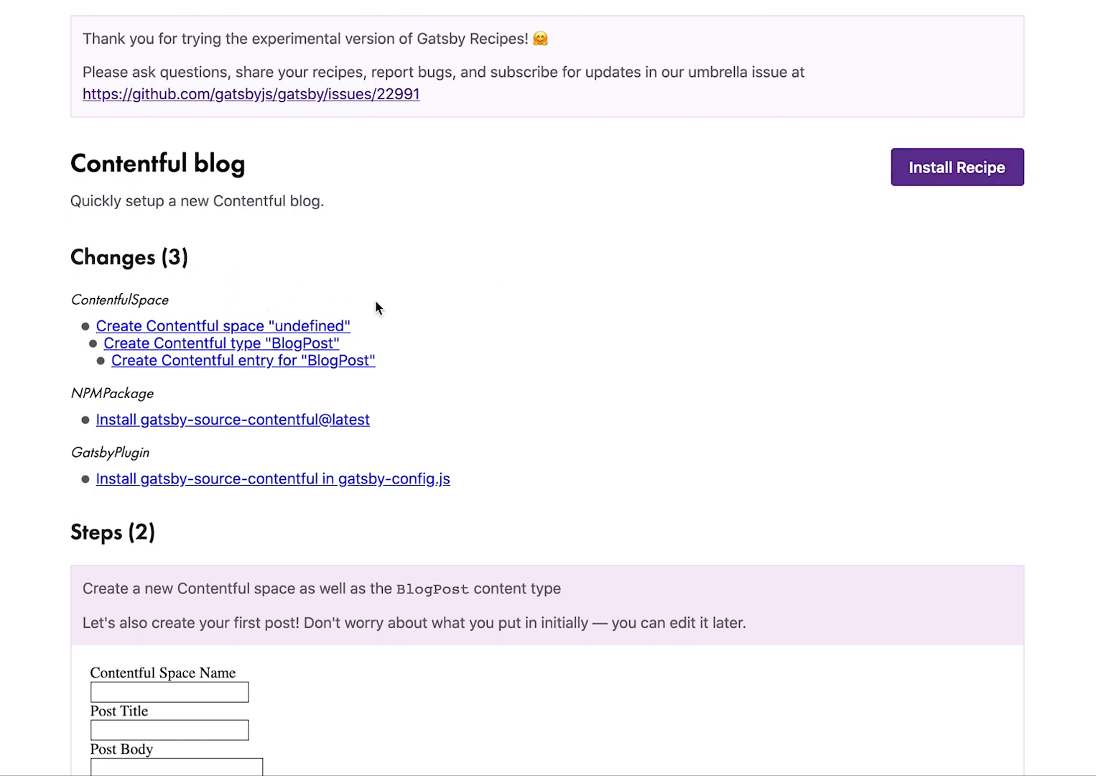
scroll(down, 3)
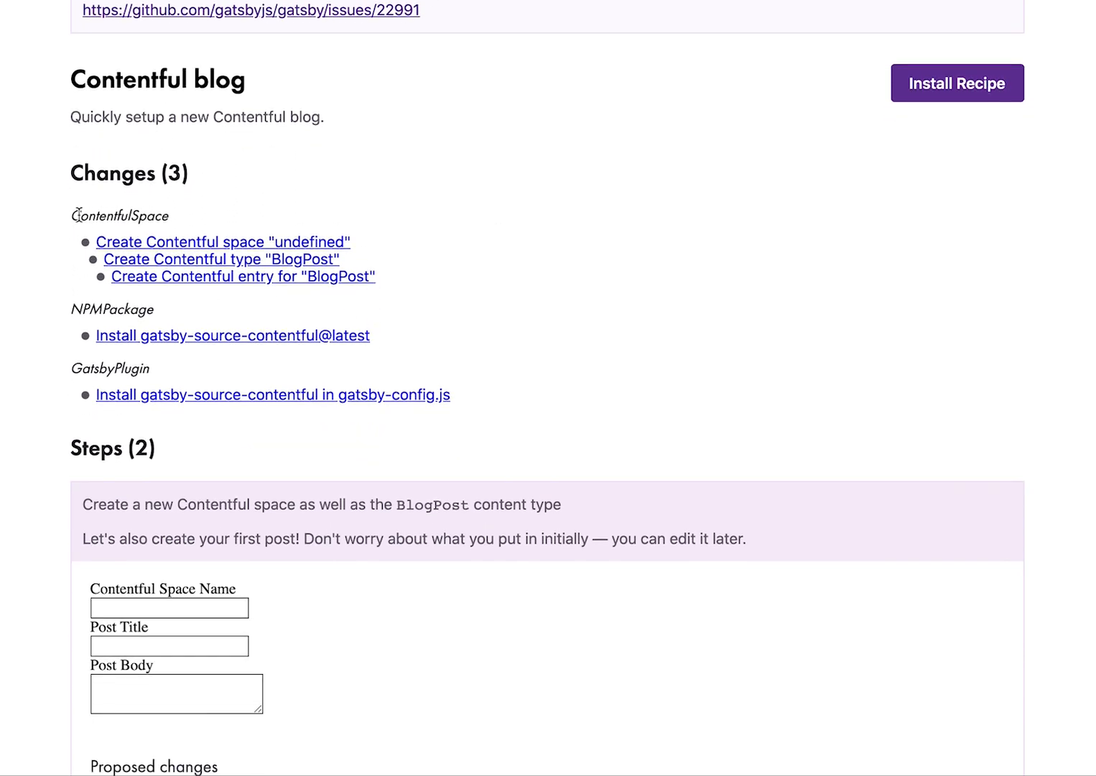
mouse_move(147, 393)
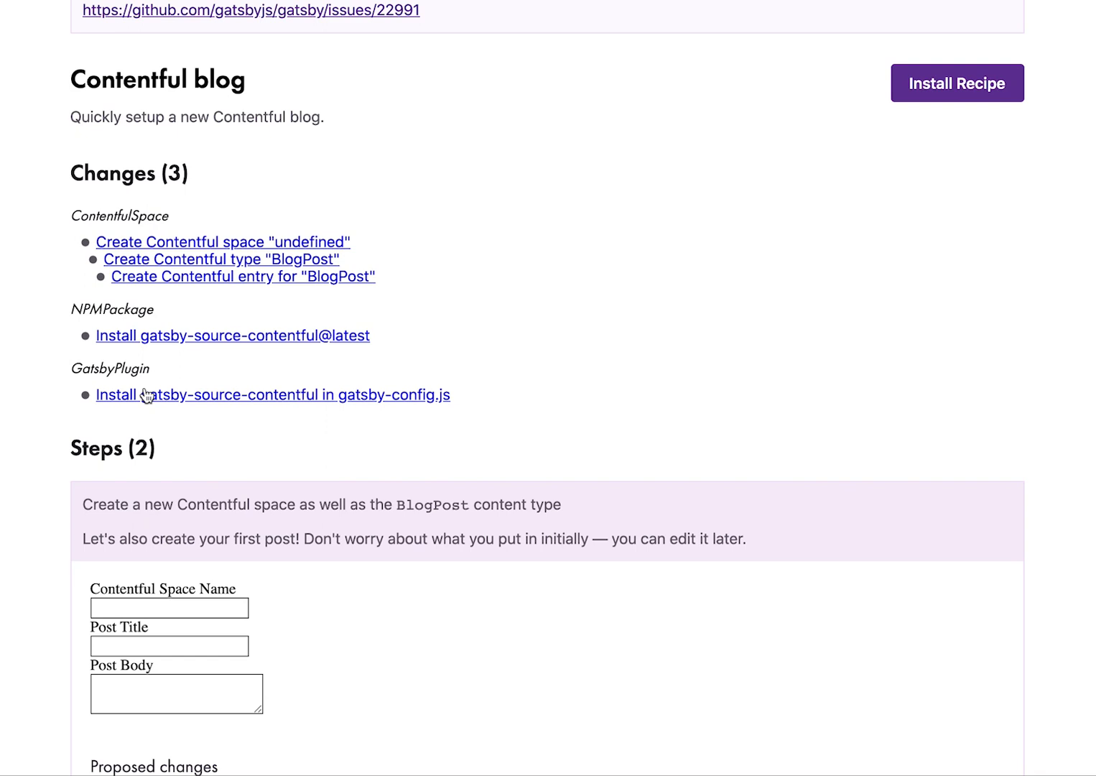
scroll(down, 3)
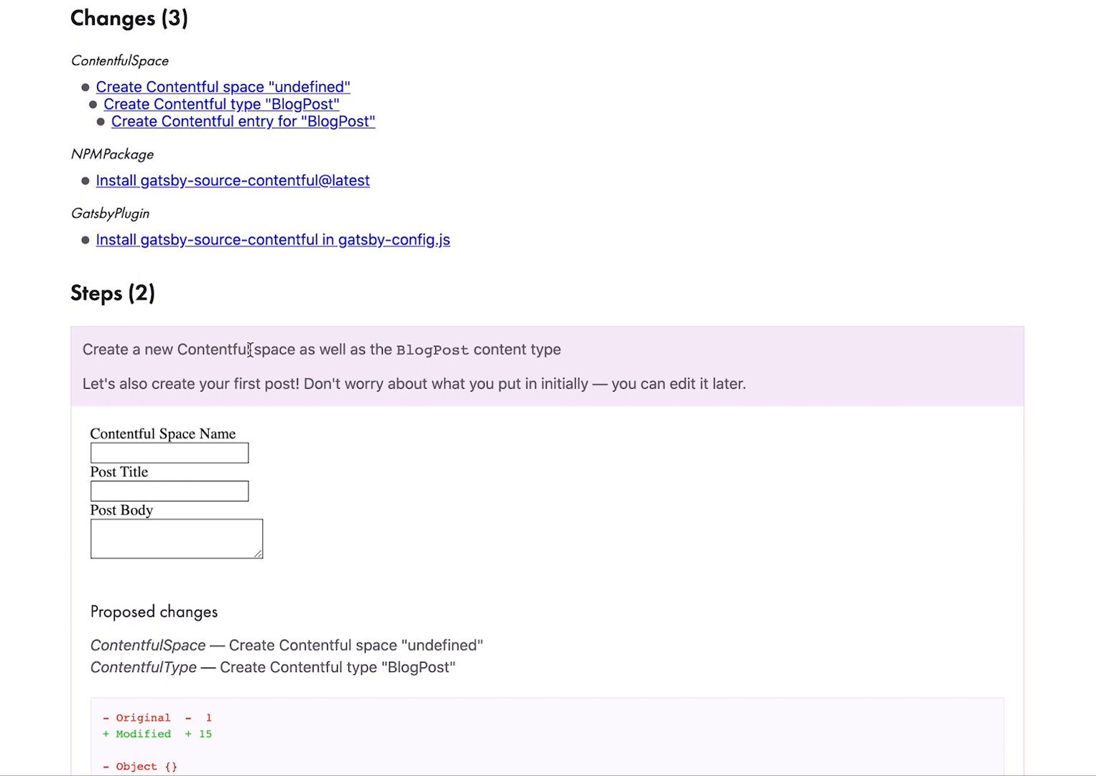
mouse_move(426, 349)
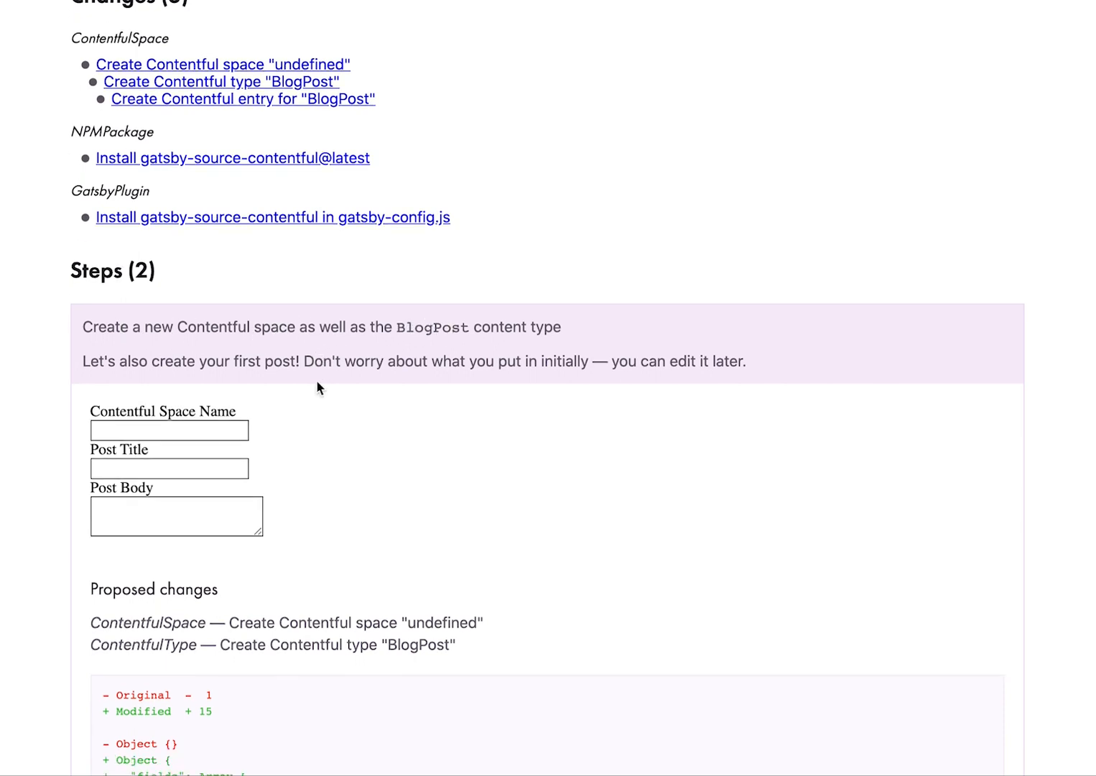
click(170, 460)
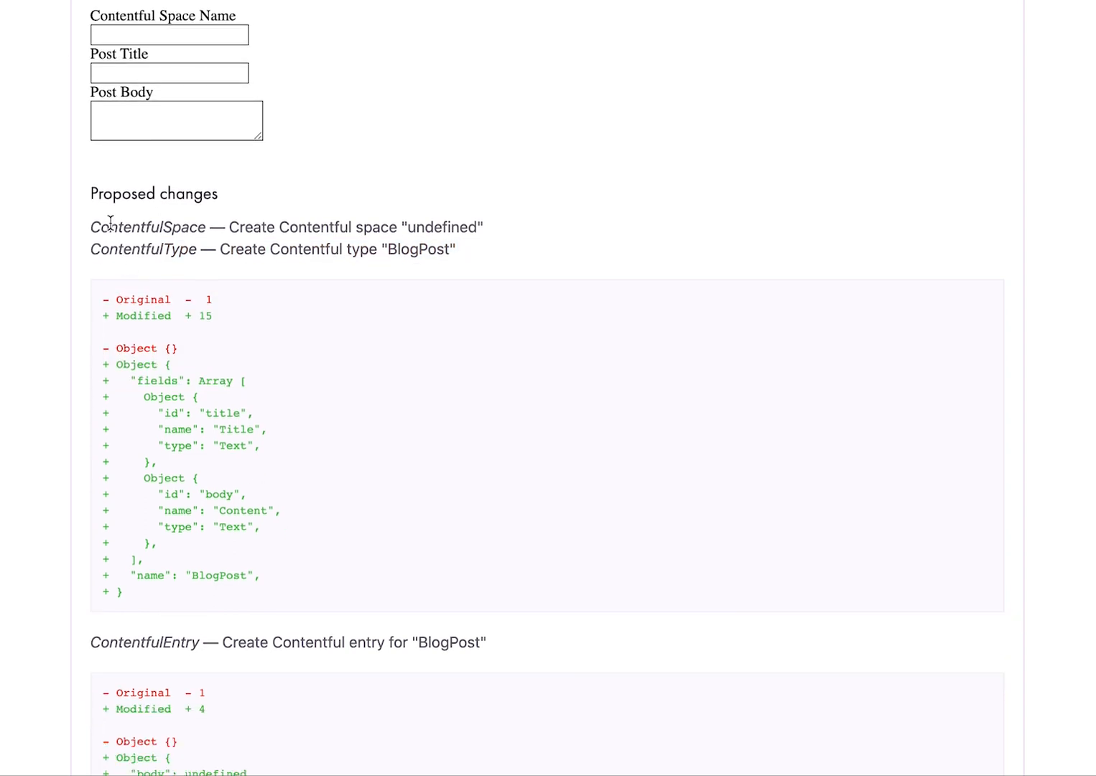
double_click(442, 227)
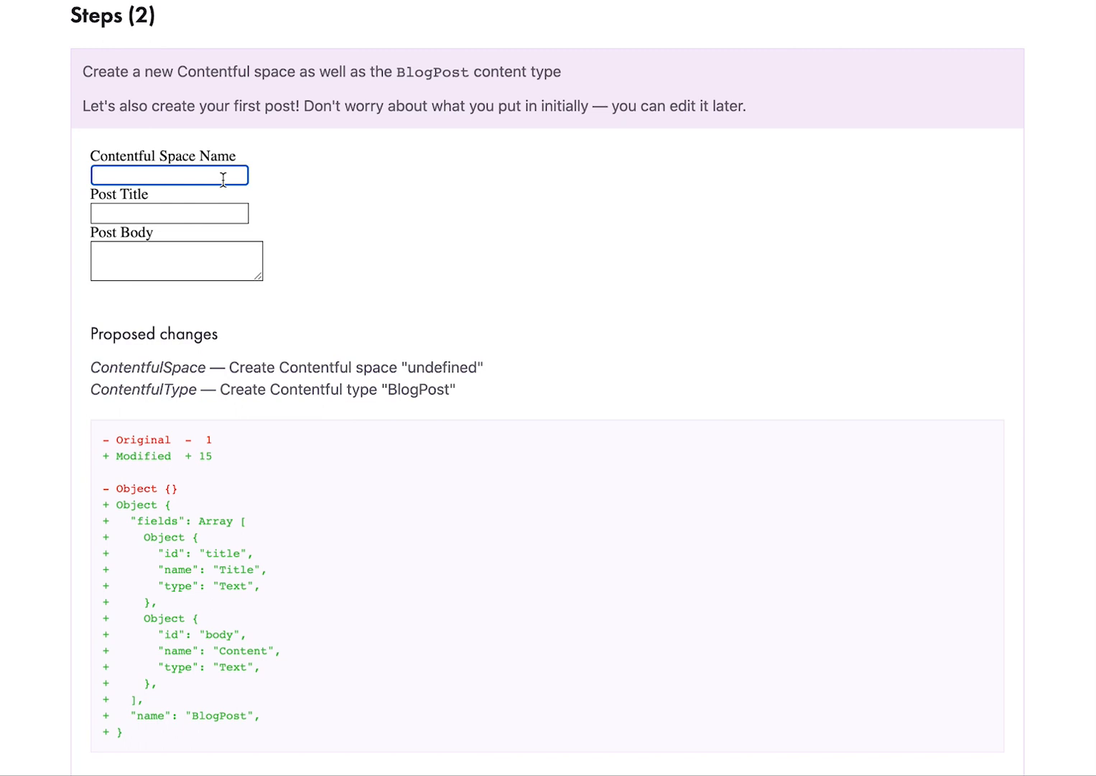
text(blog-space)
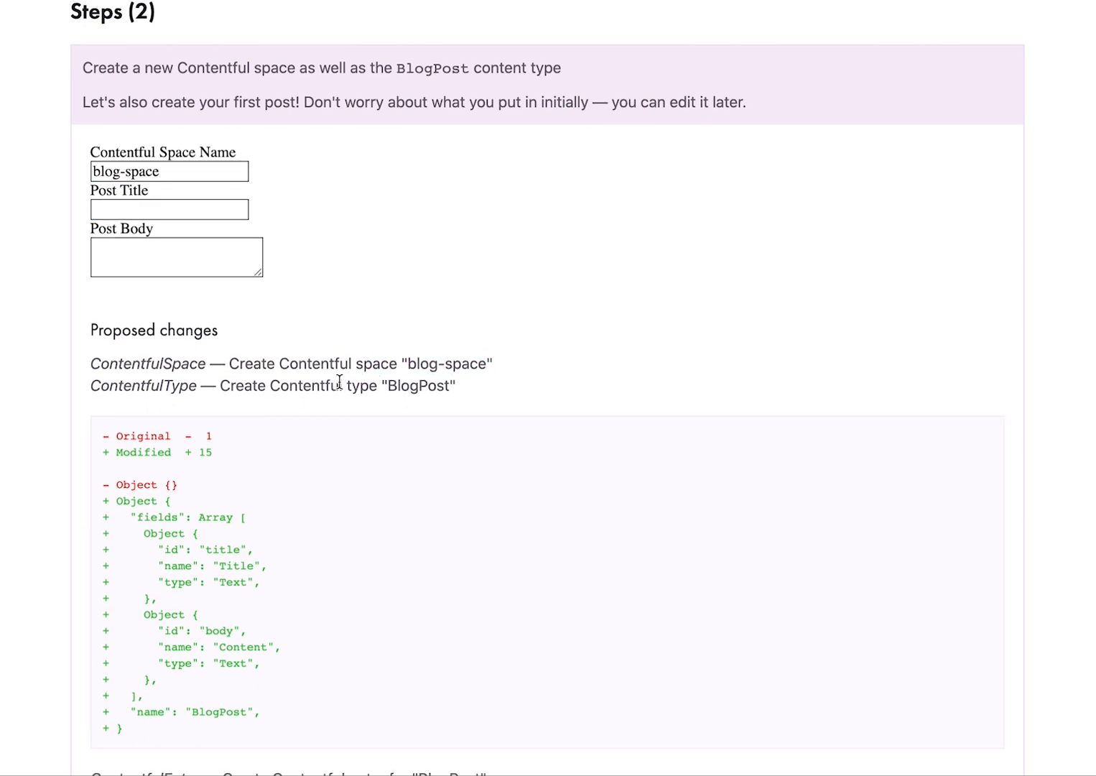
Enter 'my first blog post' as Post Title and a body sentence in Post Body
scroll(down, 3)
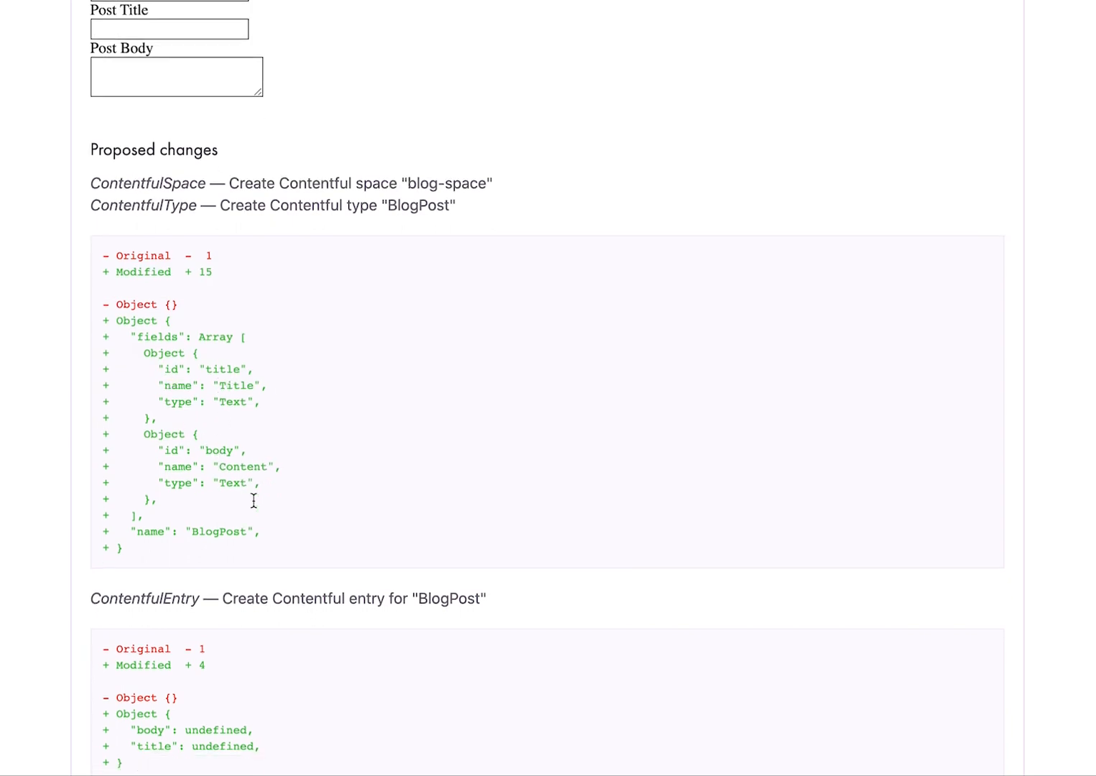
scroll(down, 3)
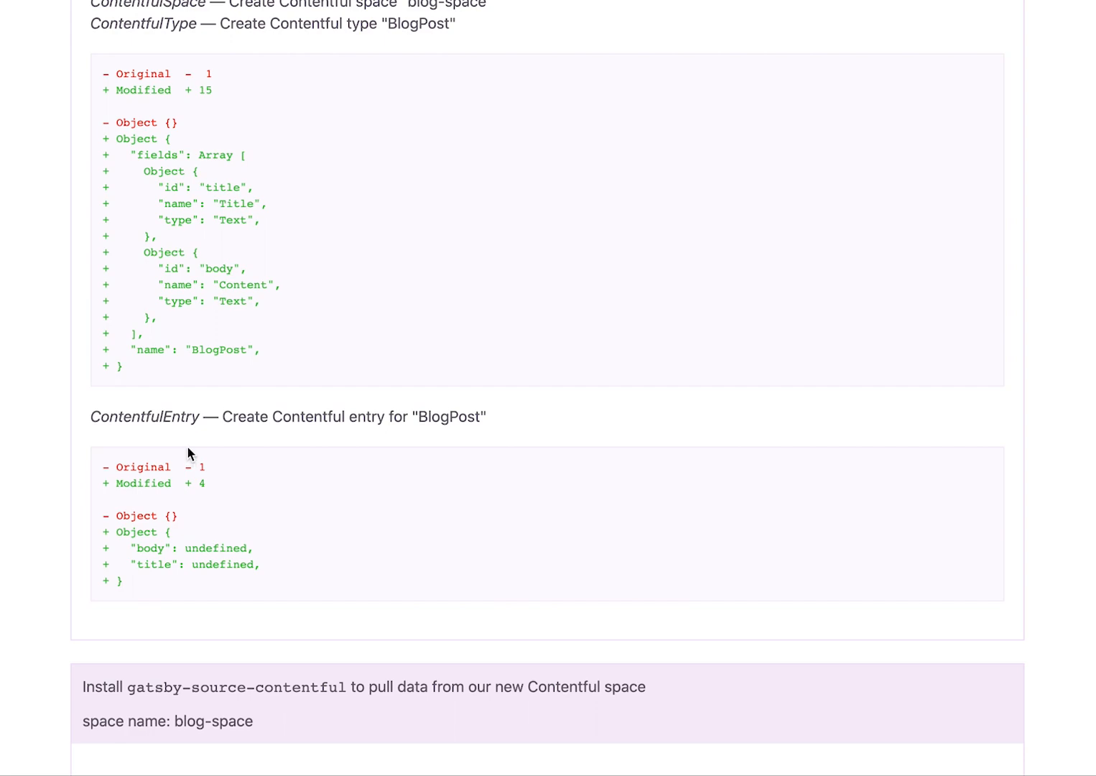
mouse_move(210, 543)
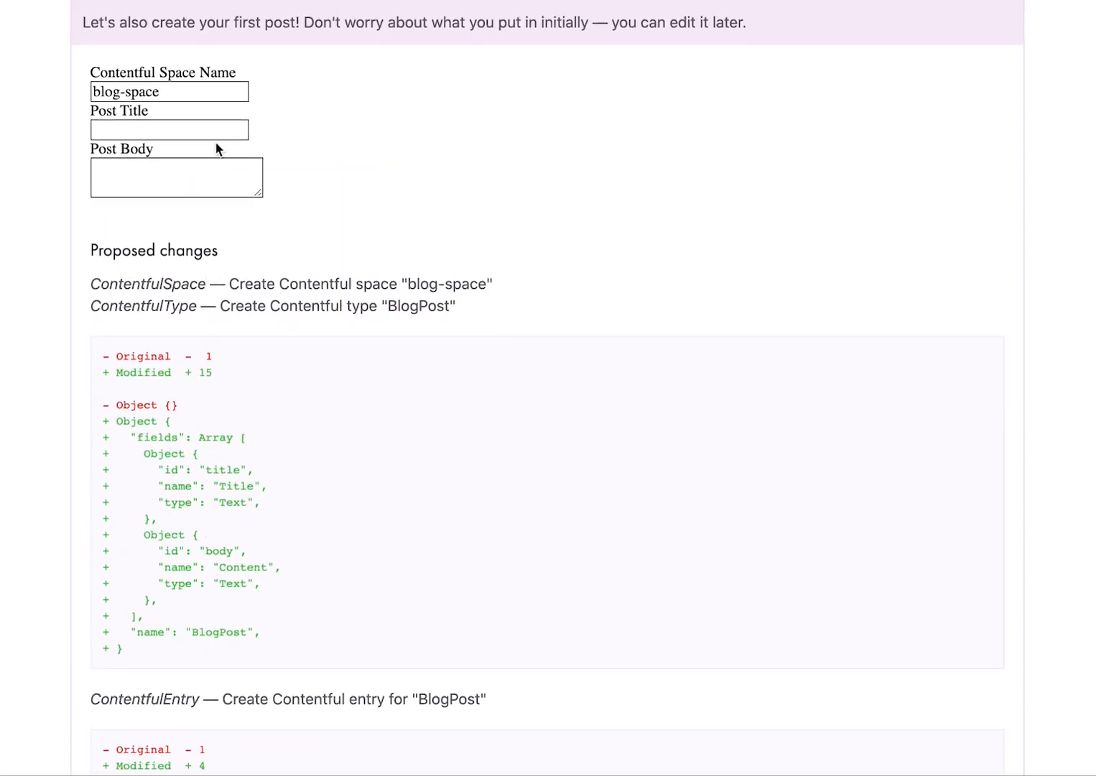
text(my first blog pos)
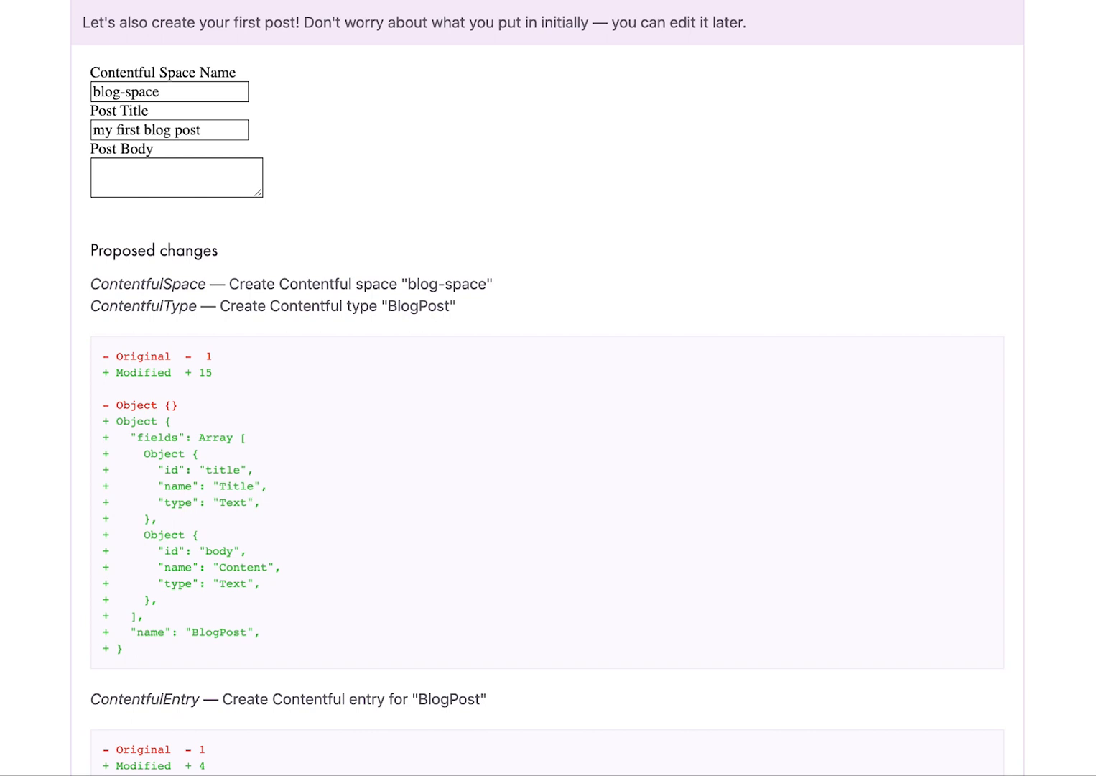
text(th)
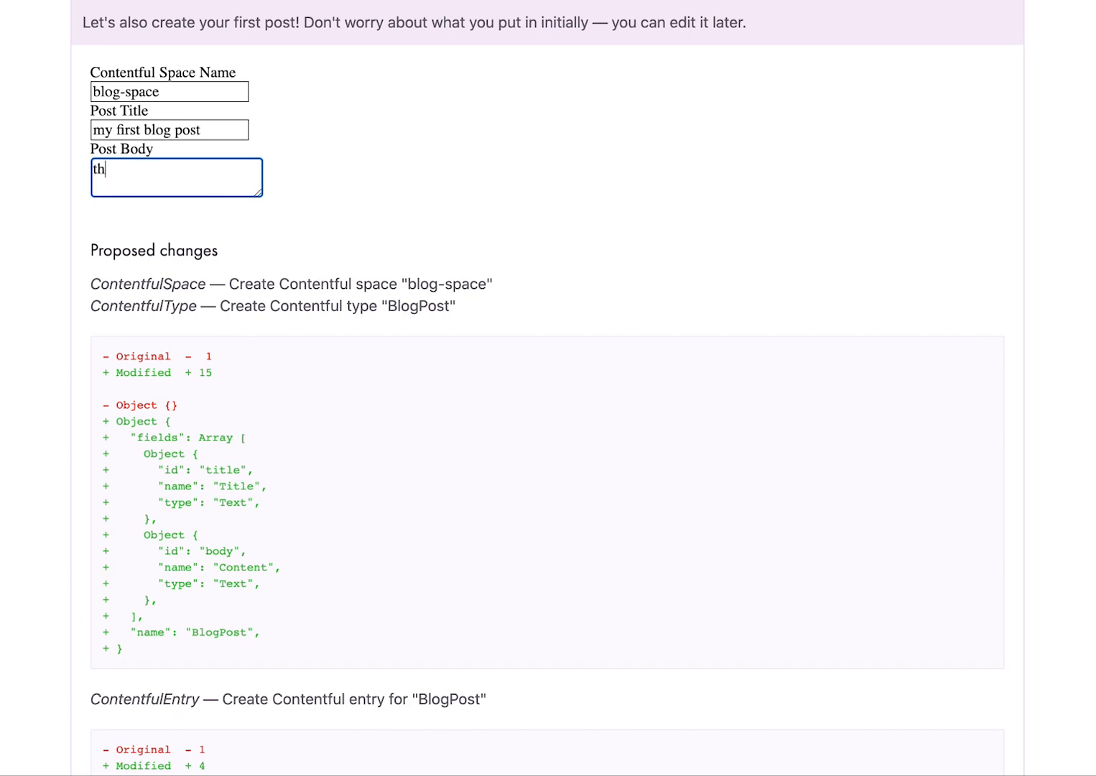
text(e body of the)
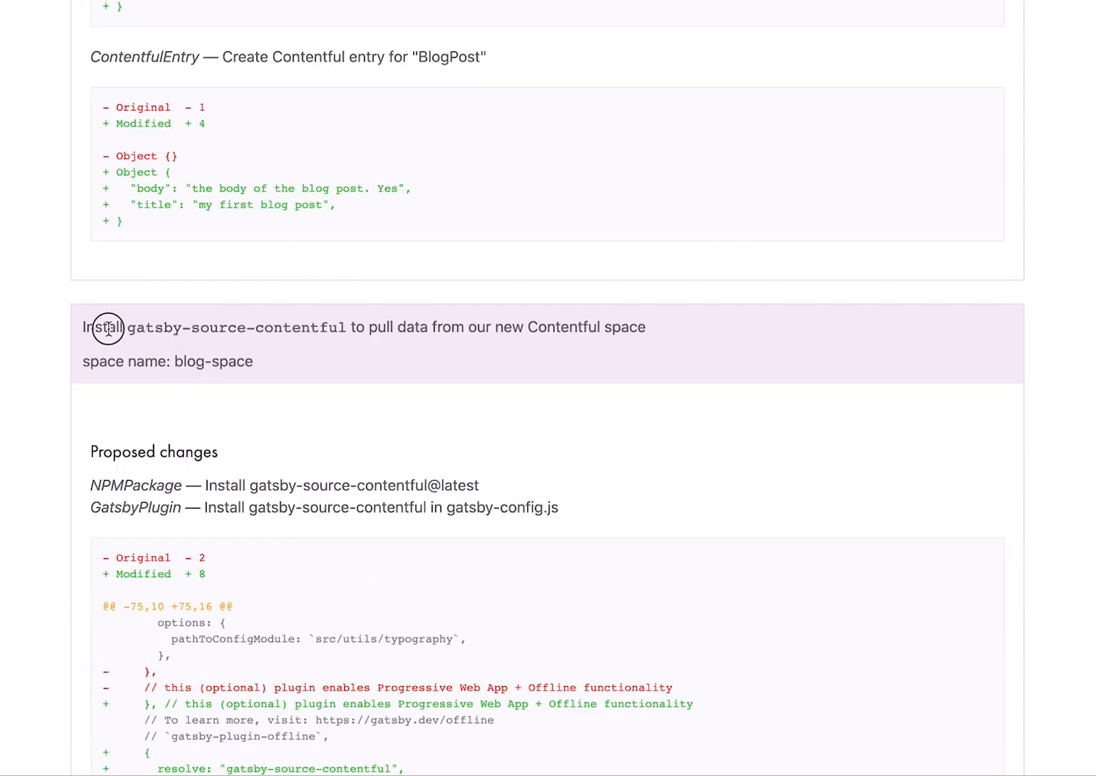
drag(103, 327, 420, 328)
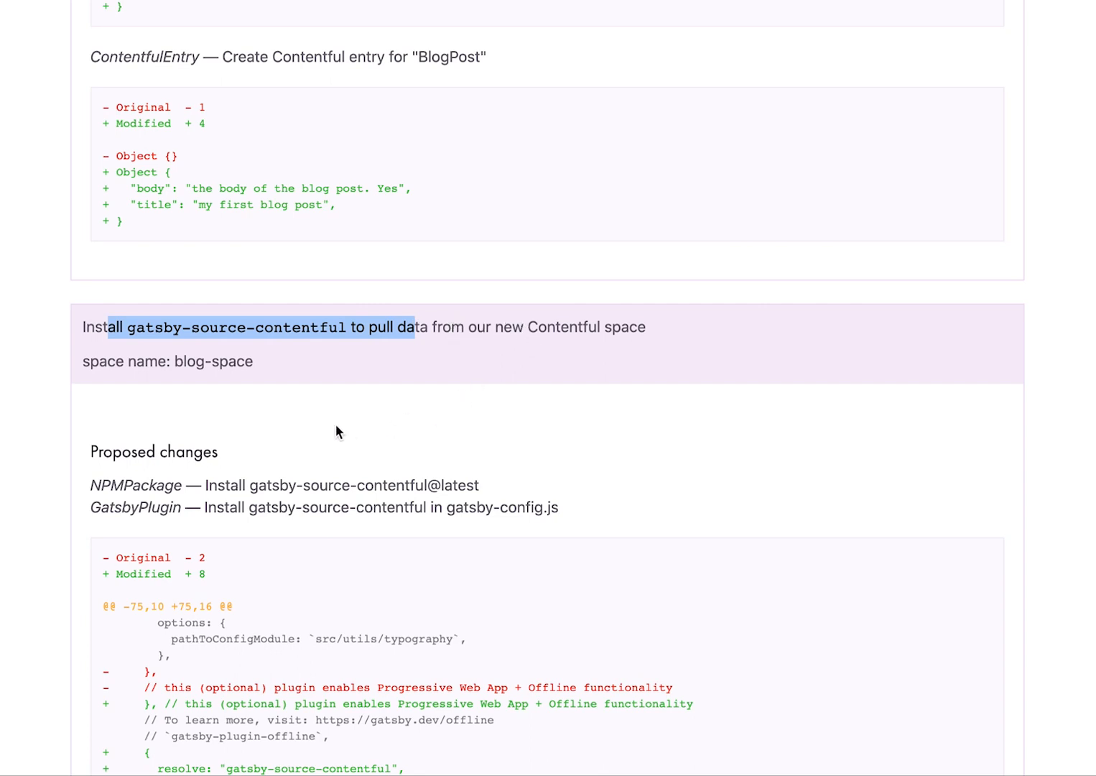
scroll(down, 3)
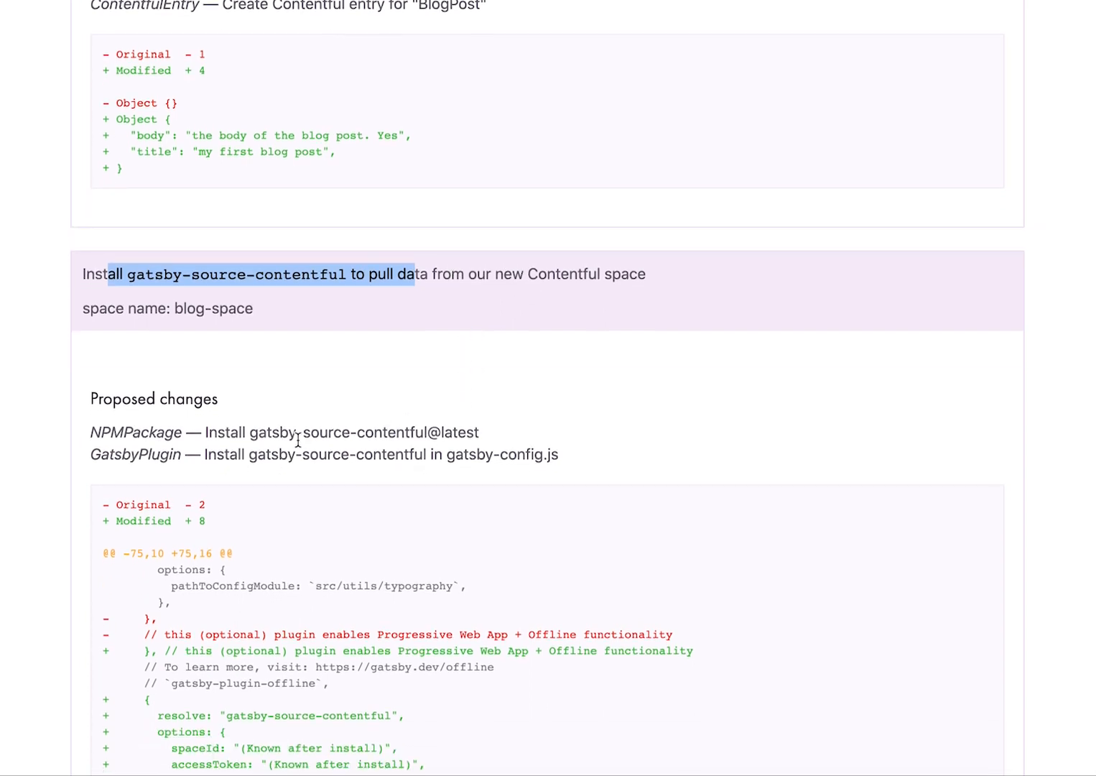
scroll(down, 3)
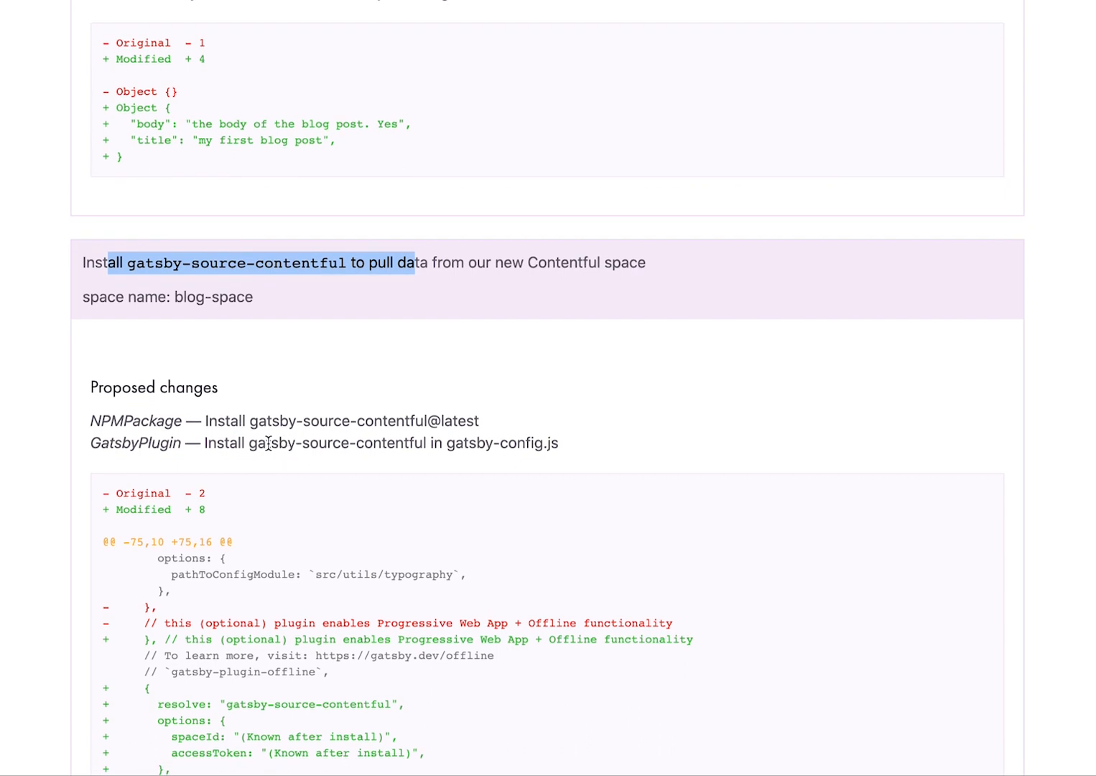
mouse_move(261, 436)
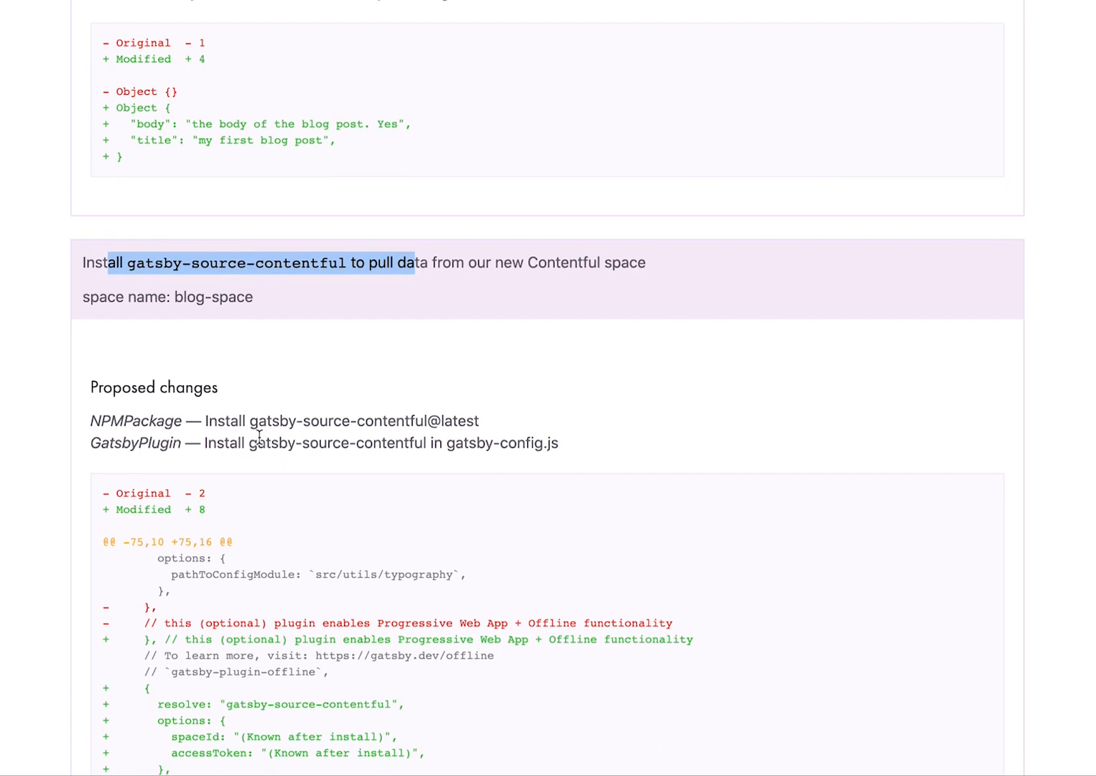
scroll(down, 3)
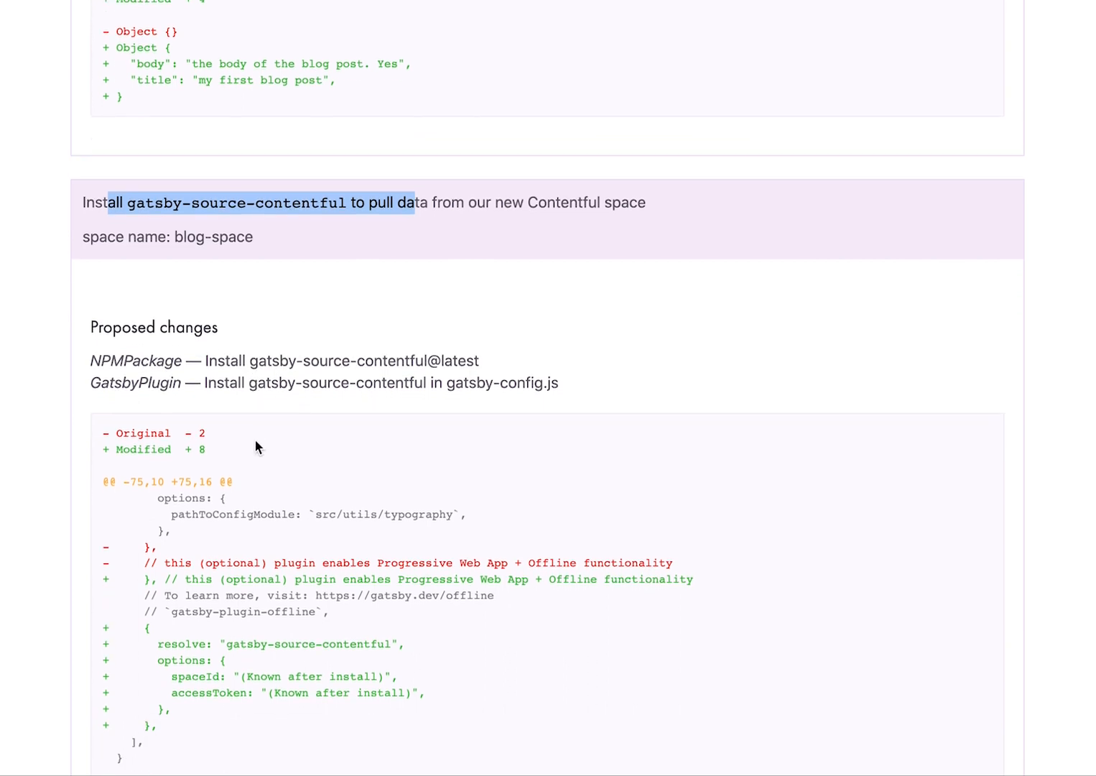
scroll(down, 3)
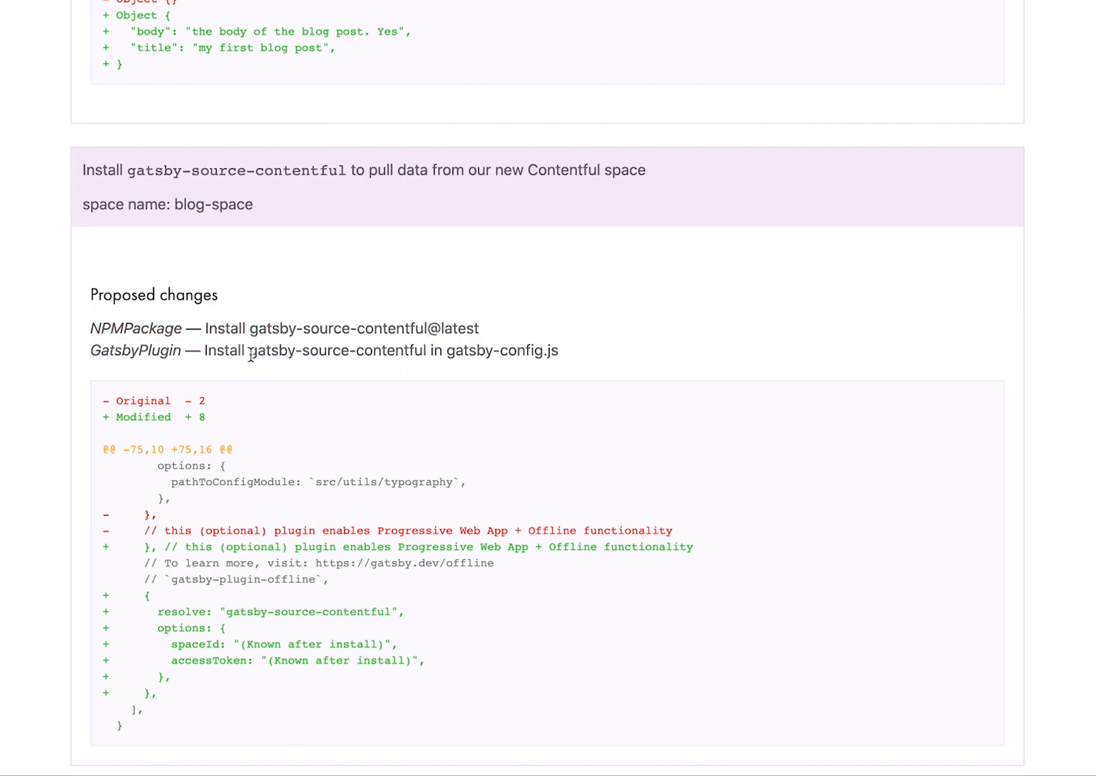
mouse_move(385, 398)
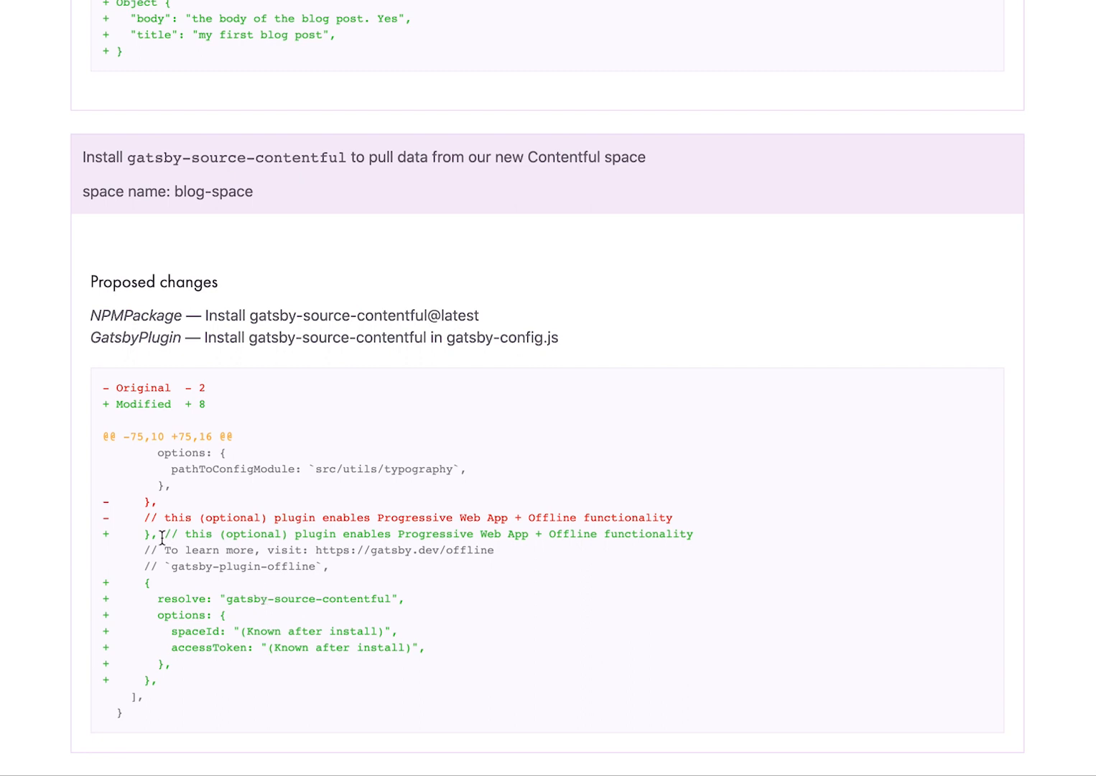
scroll(down, 3)
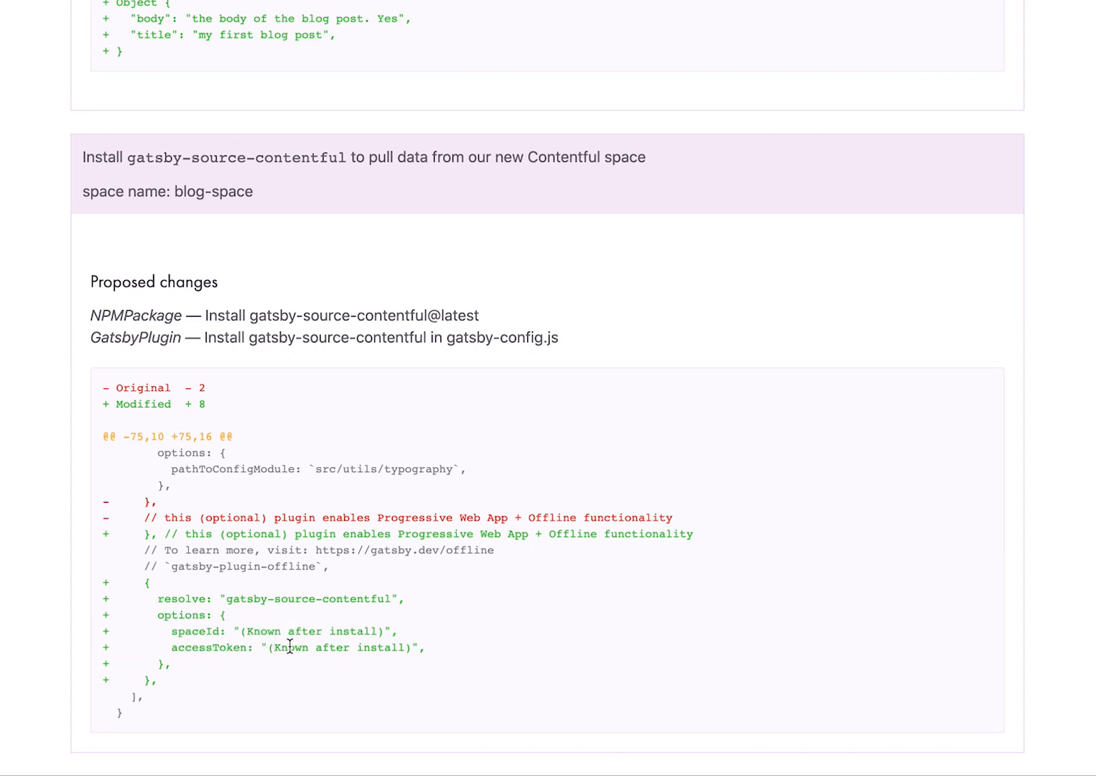
scroll(down, 3)
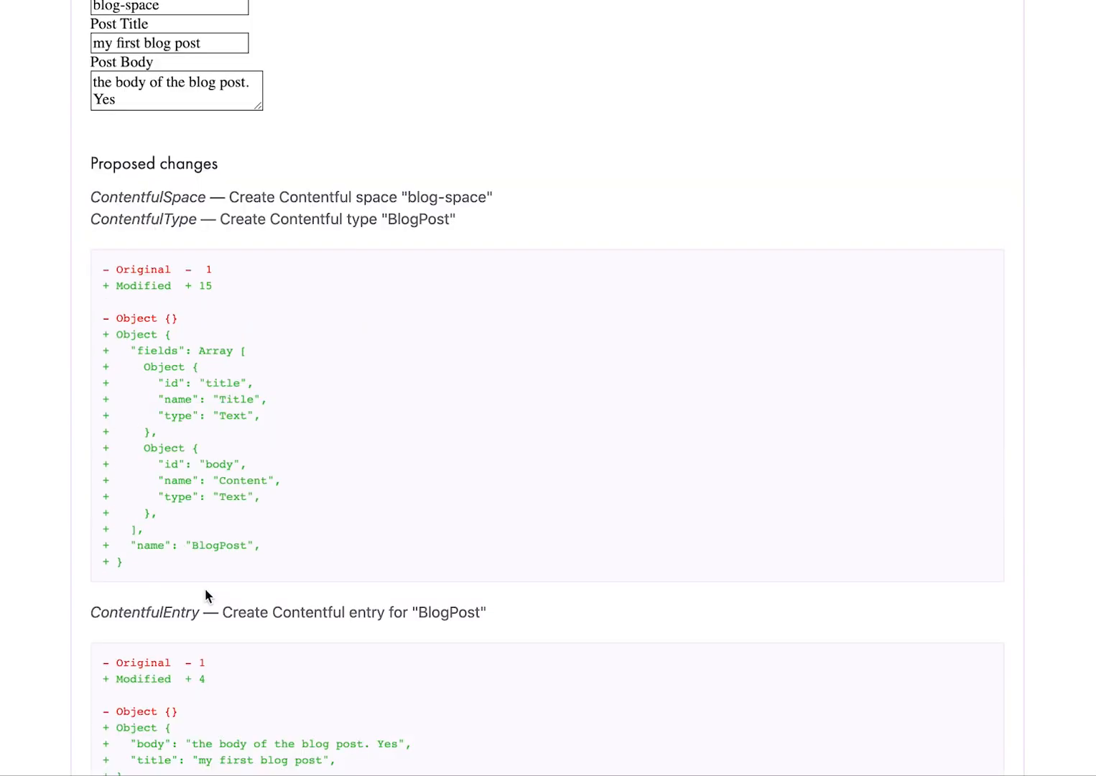
scroll(down, 3)
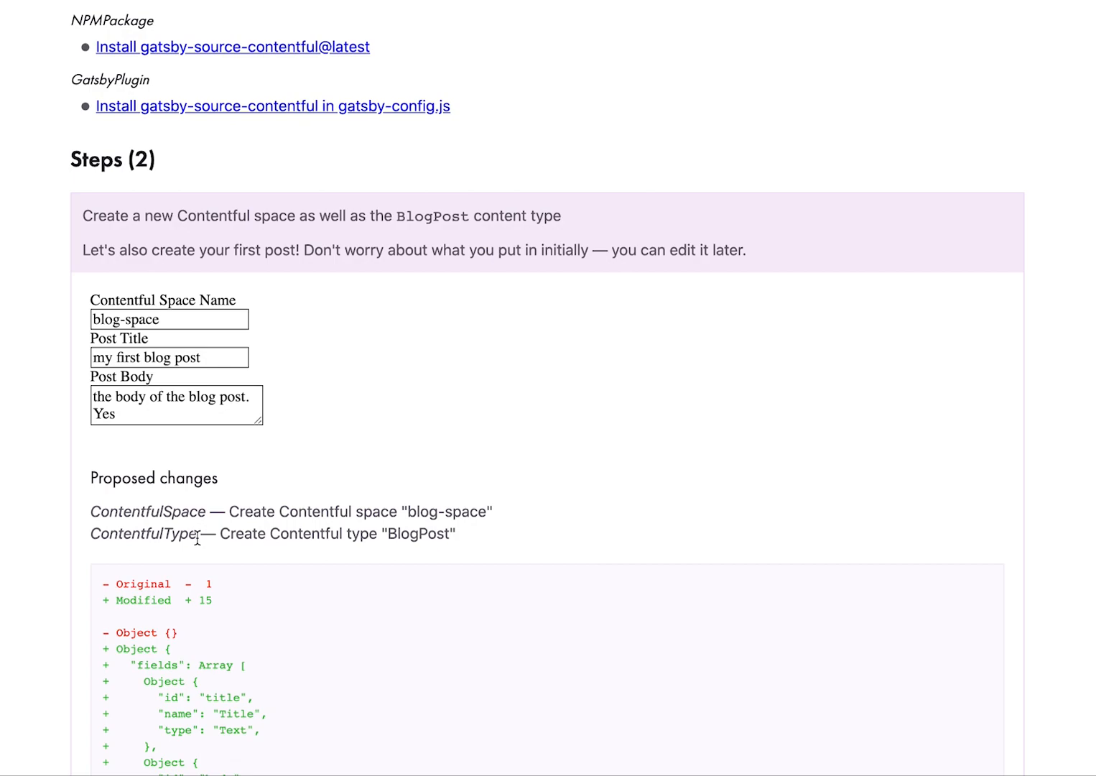
scroll(down, 3)
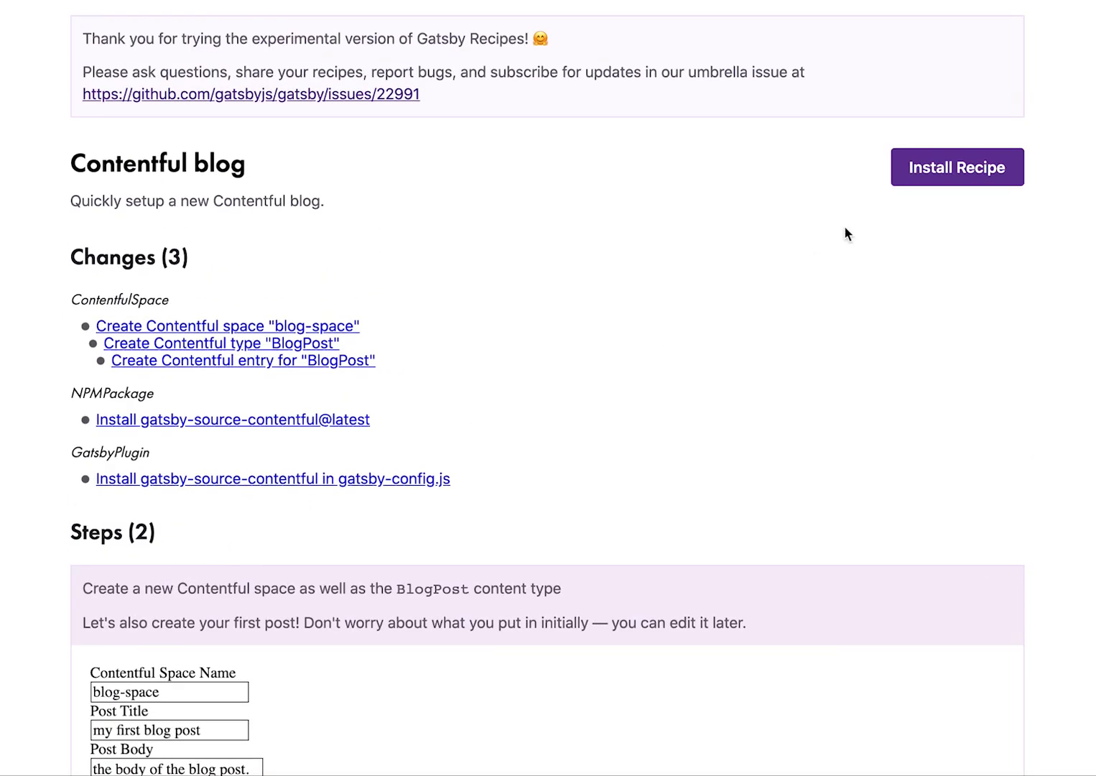
Install the Contentful blog recipe so its three changes begin running
click(957, 167)
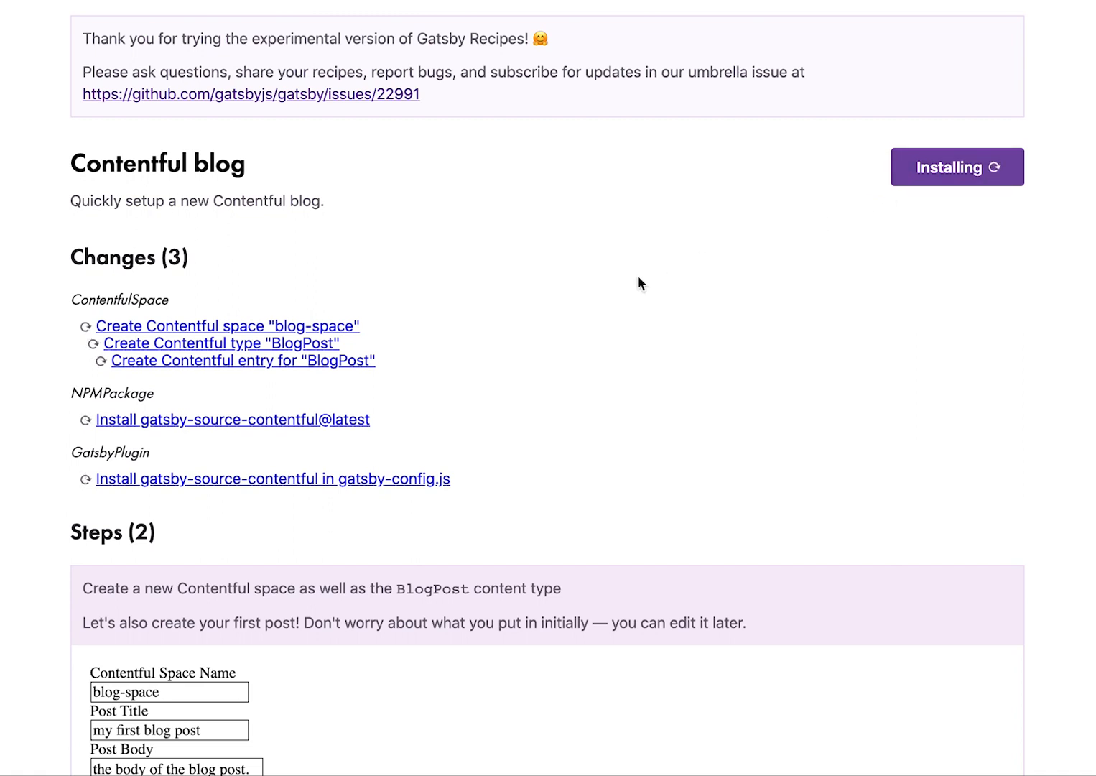
mouse_move(336, 396)
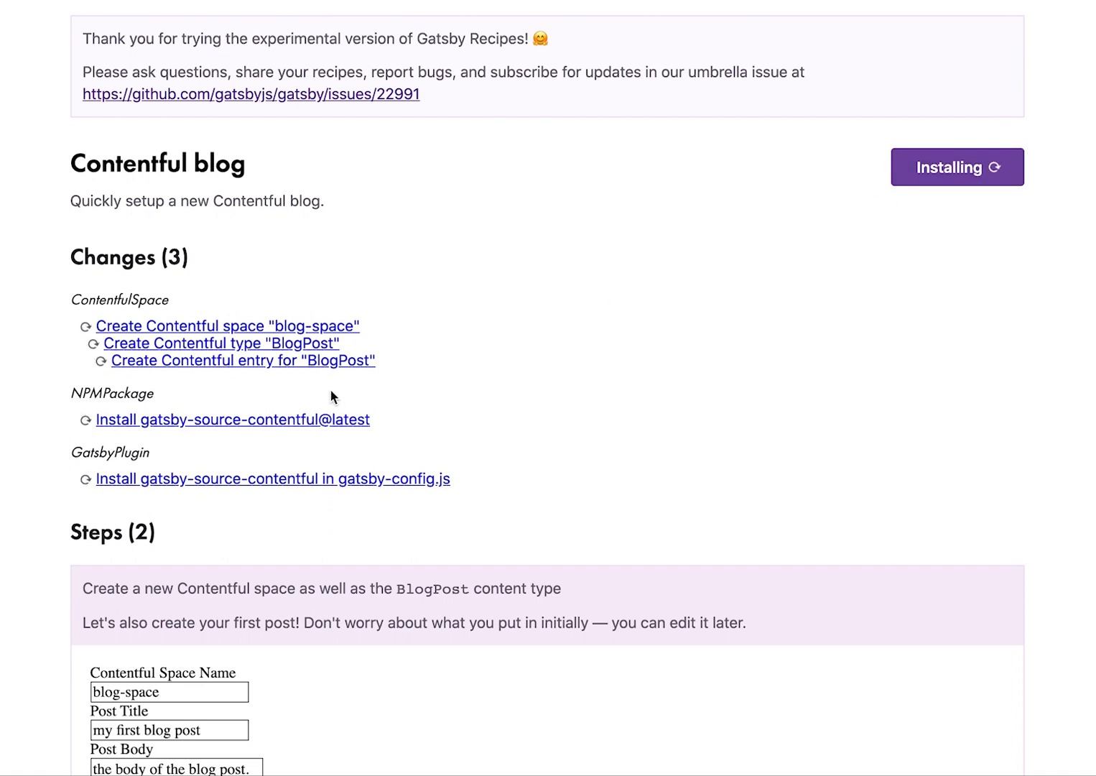
mouse_move(238, 402)
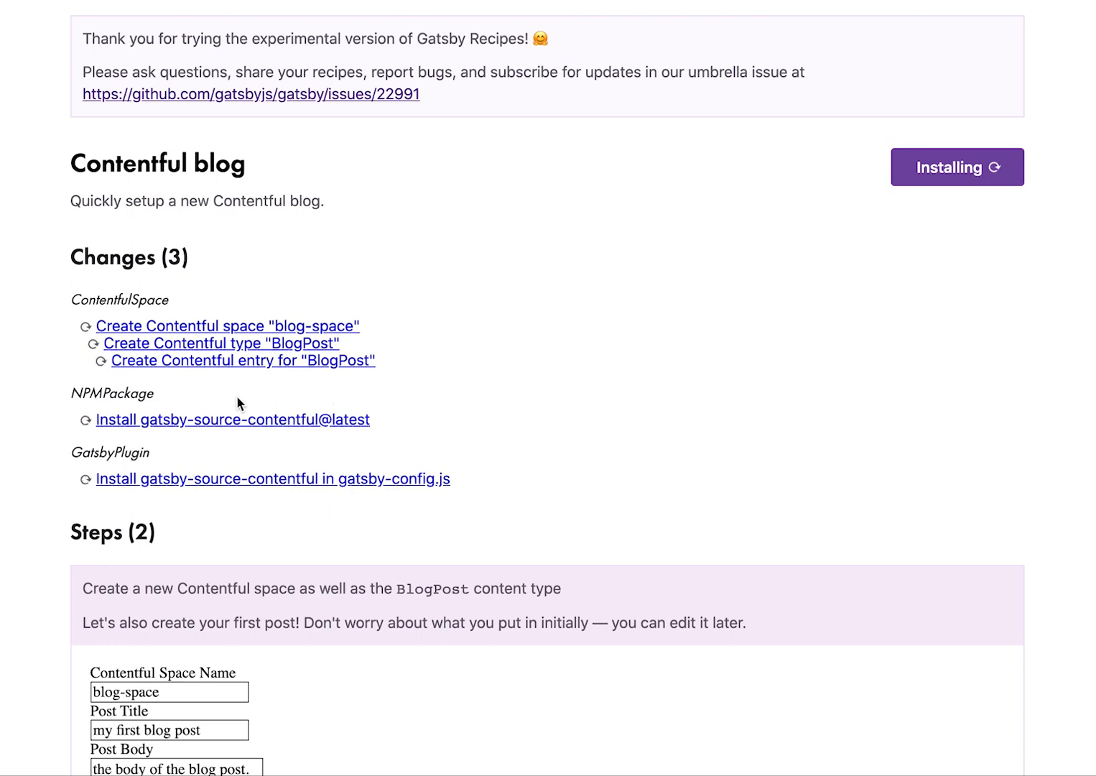
mouse_move(227, 432)
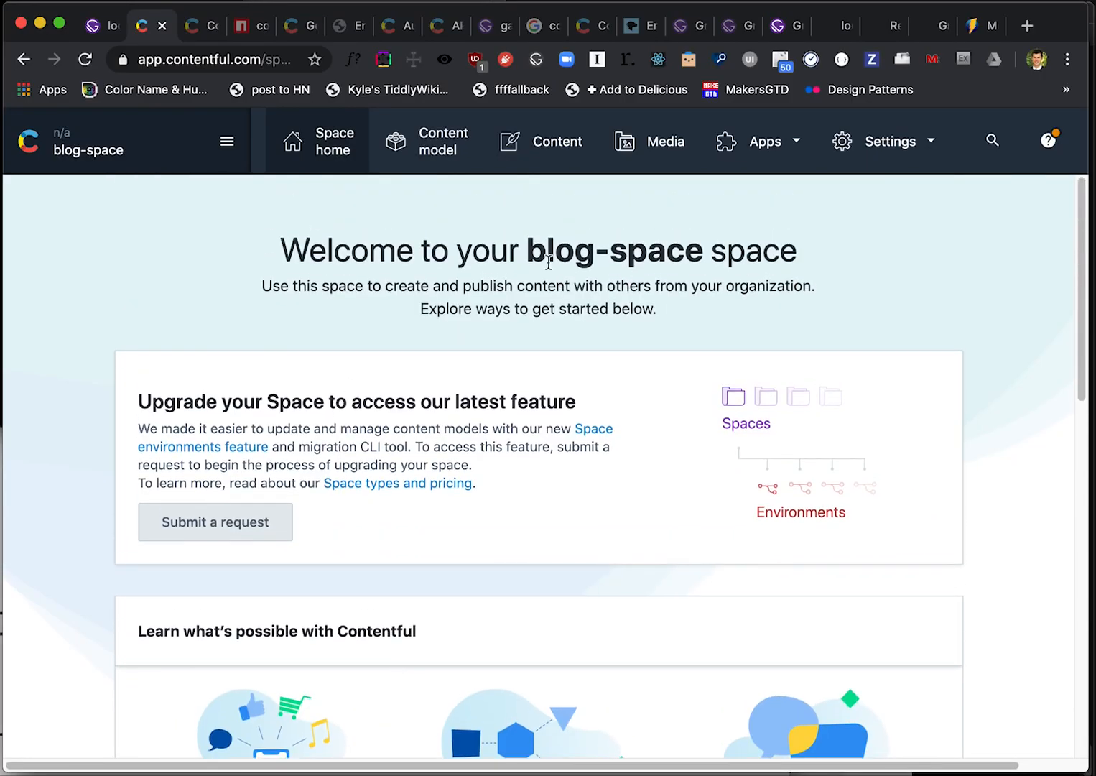
View the blog-space Content model showing the BlogPost type's Title and Content fields
double_click(612, 250)
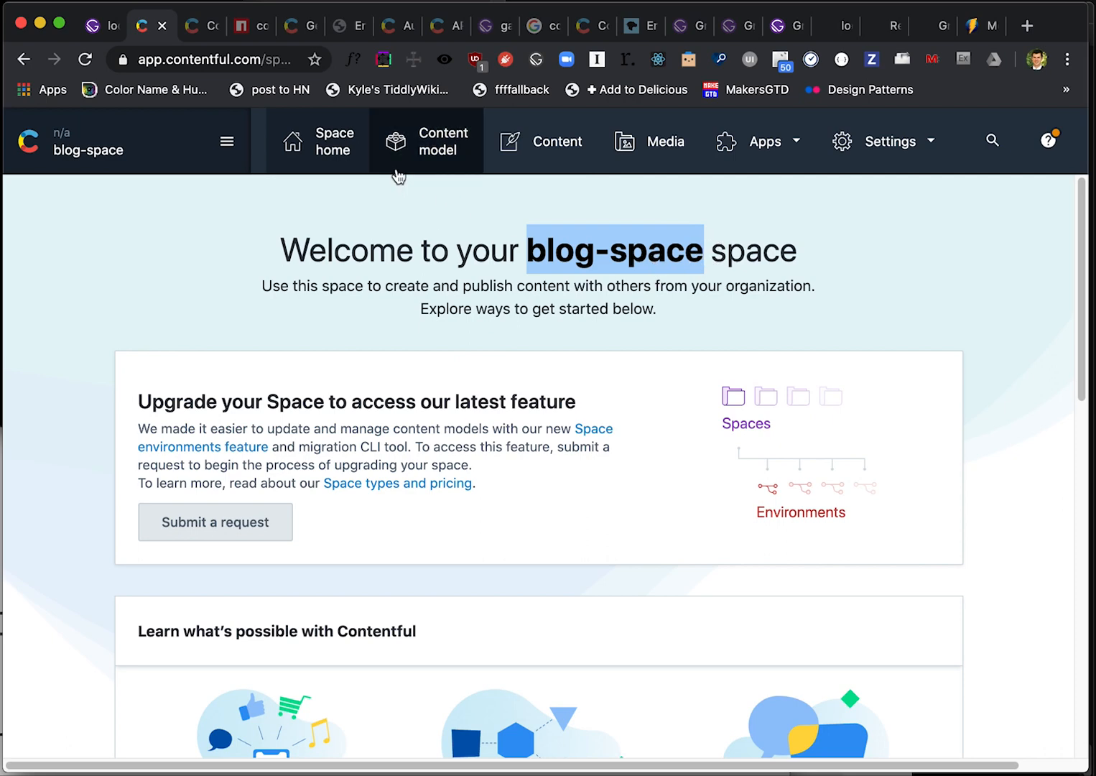
click(427, 141)
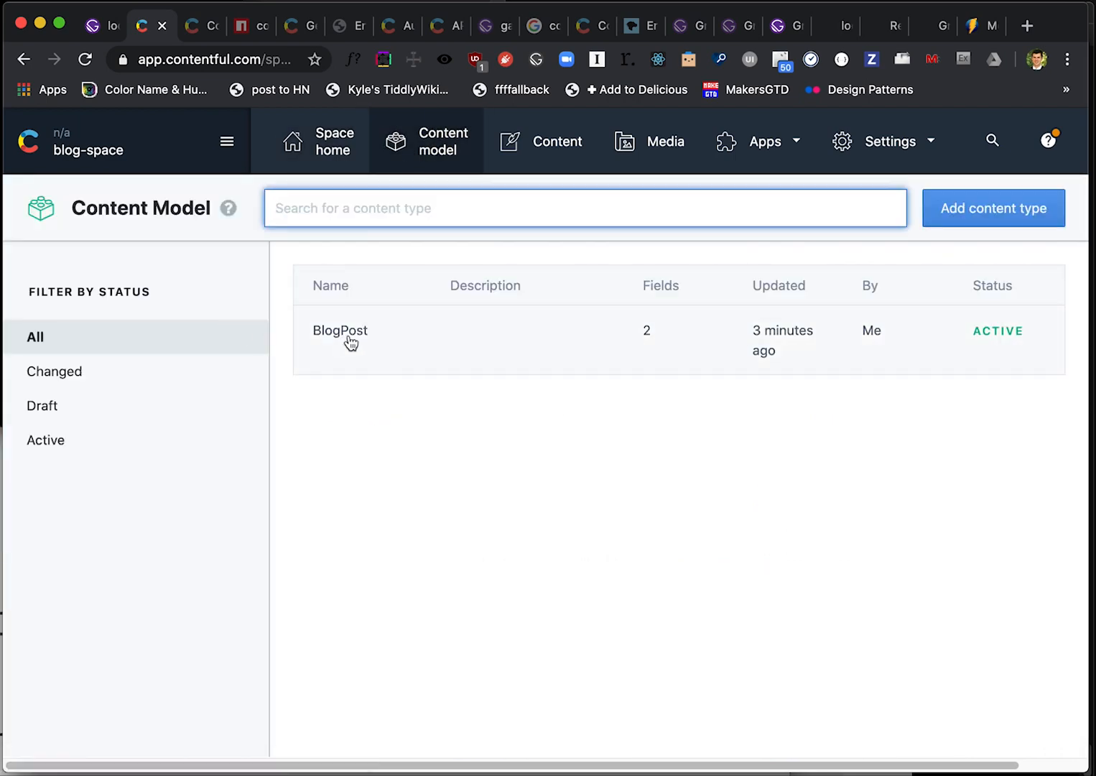
click(339, 331)
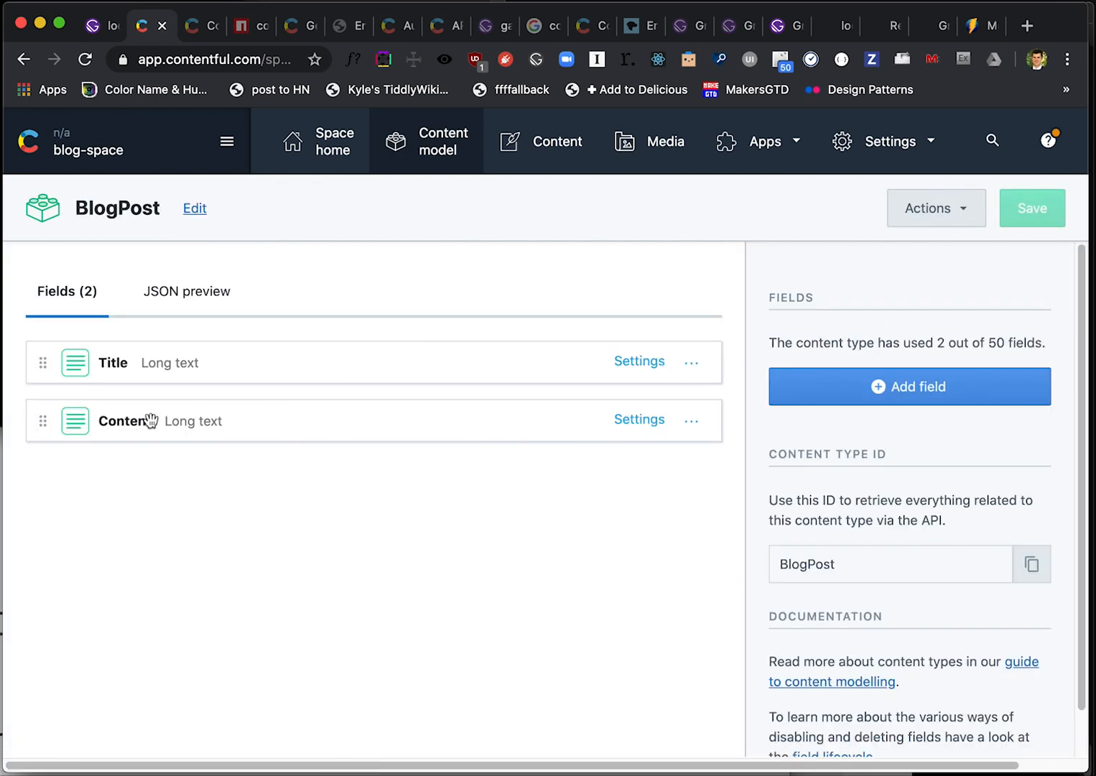
mouse_move(166, 362)
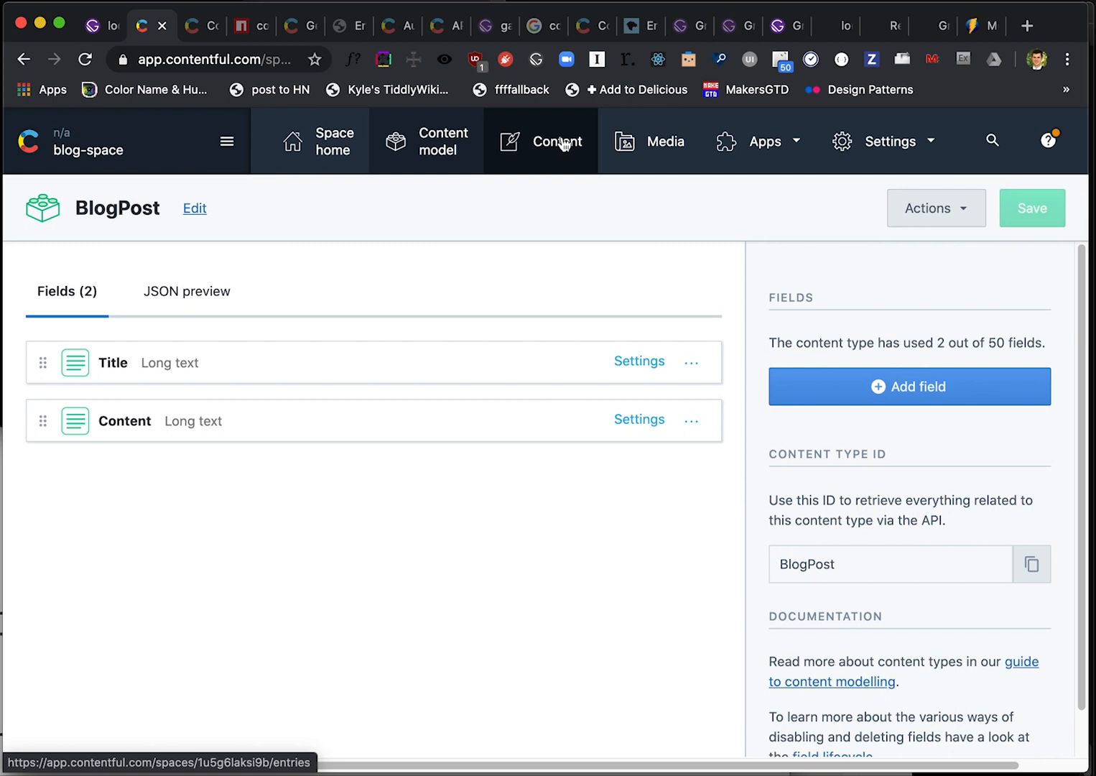
Open the Untitled BlogPost entry from the Content list to see its post body
click(558, 141)
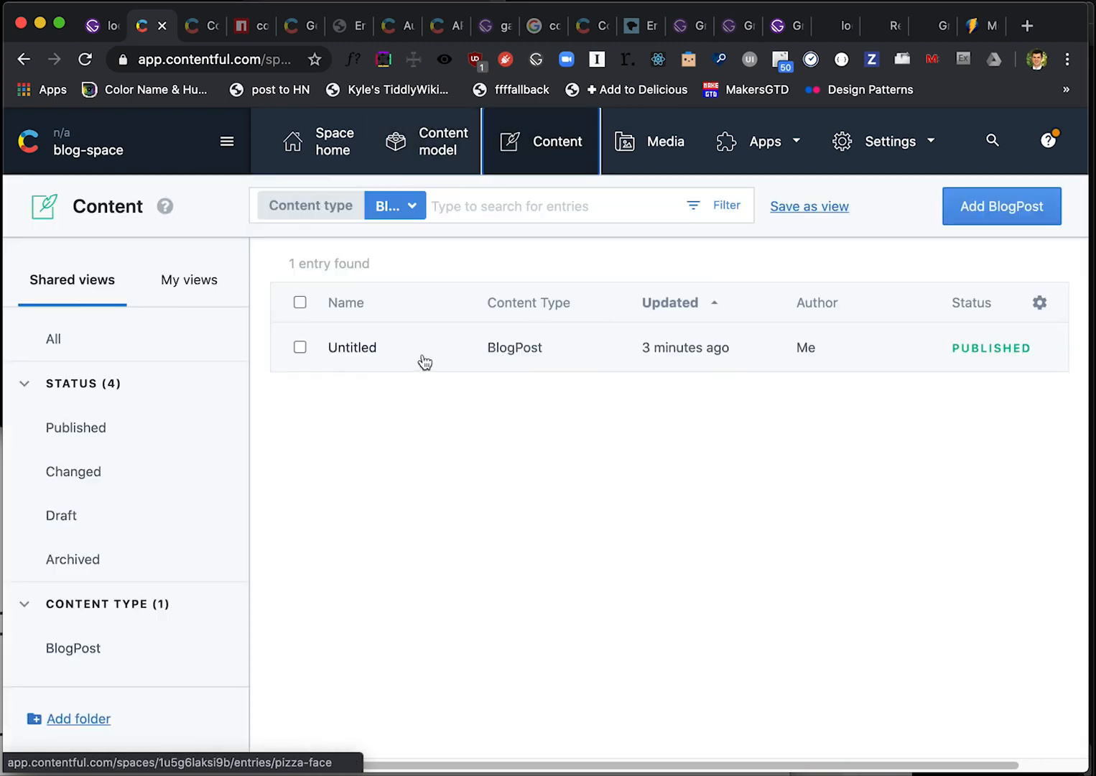
click(352, 348)
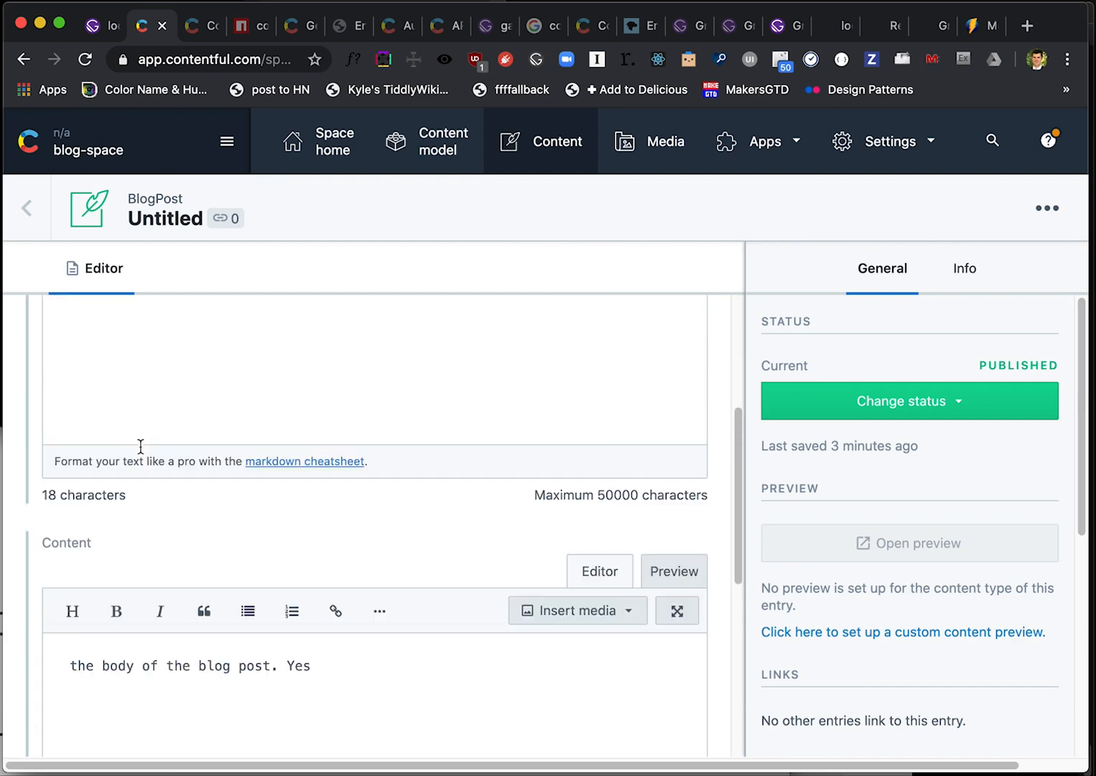
scroll(down, 3)
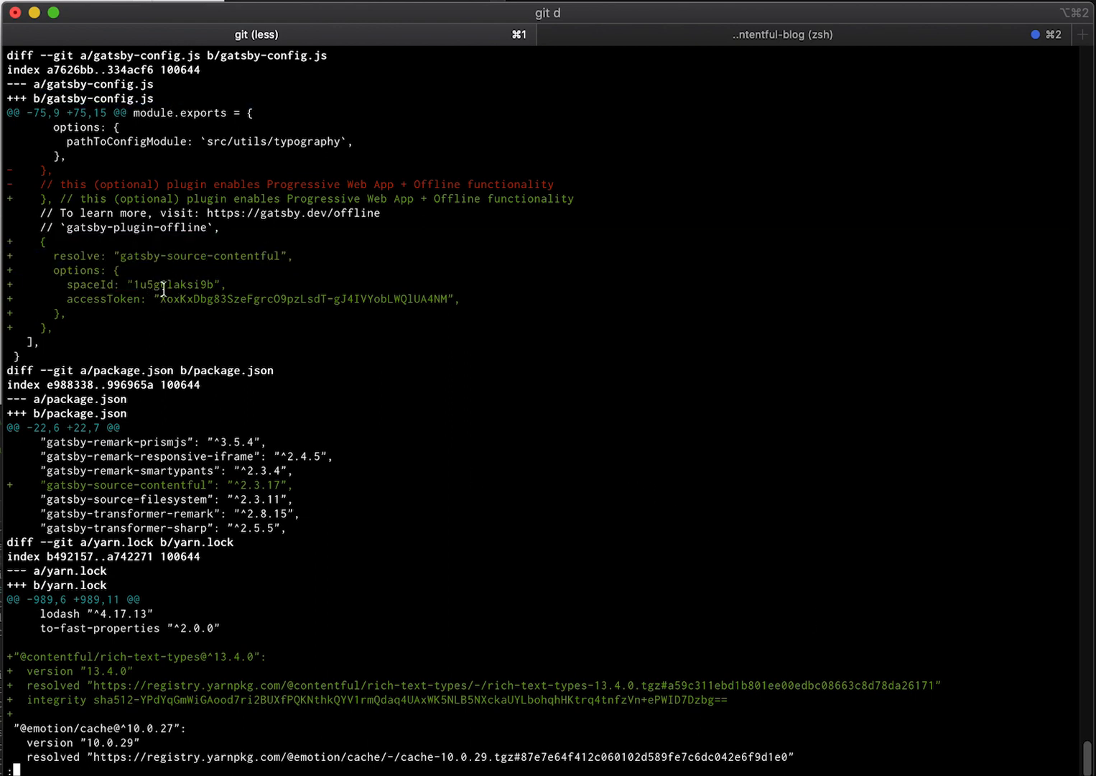
Review the git diff with space id and token, then run gatsby develop to start the site
drag(128, 299, 301, 299)
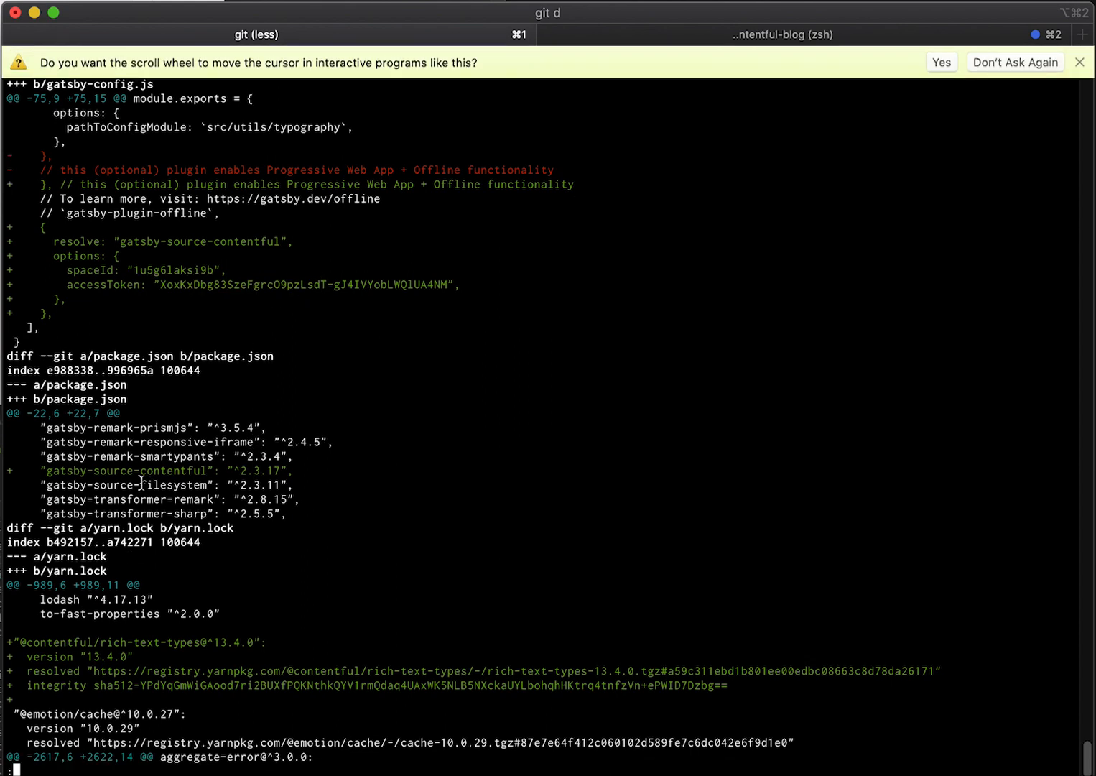
key(q)
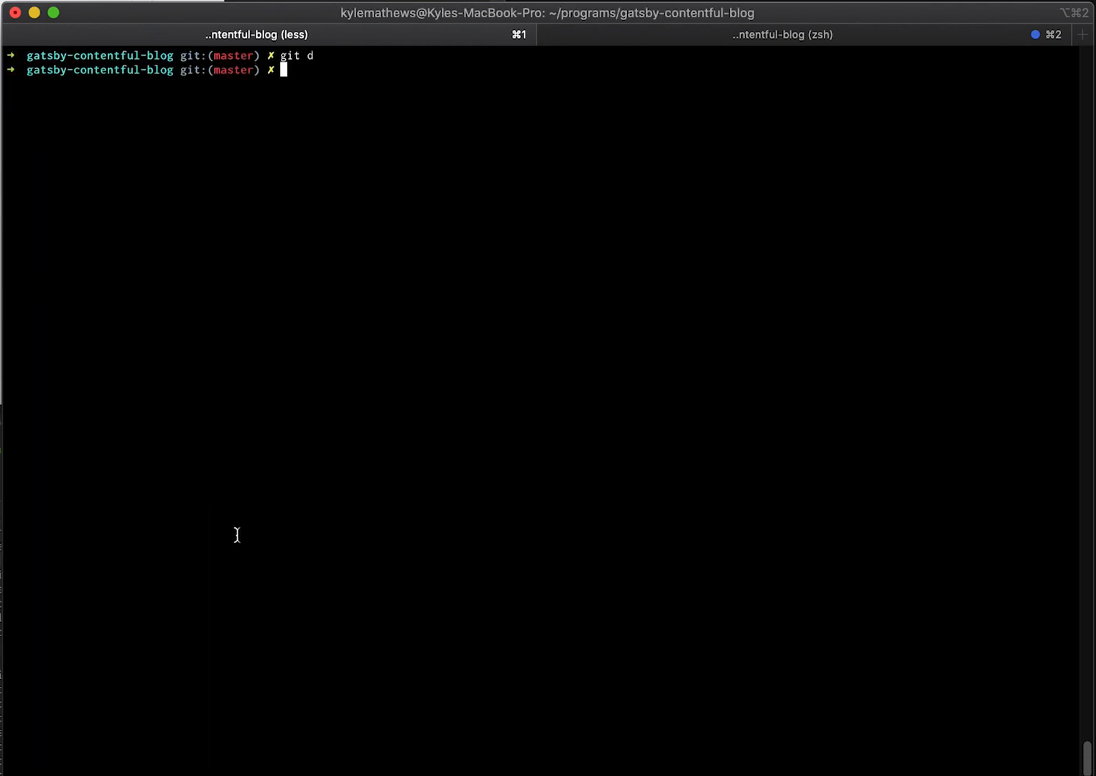
text(gatsby devel)
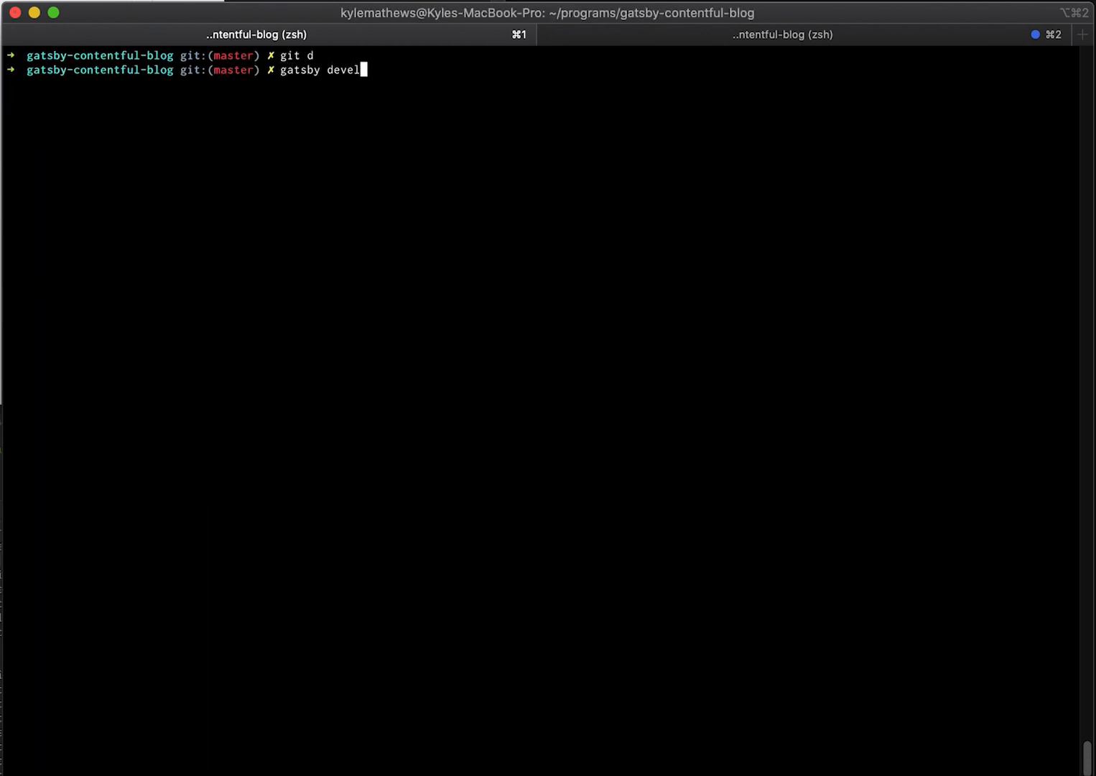
key(enter)
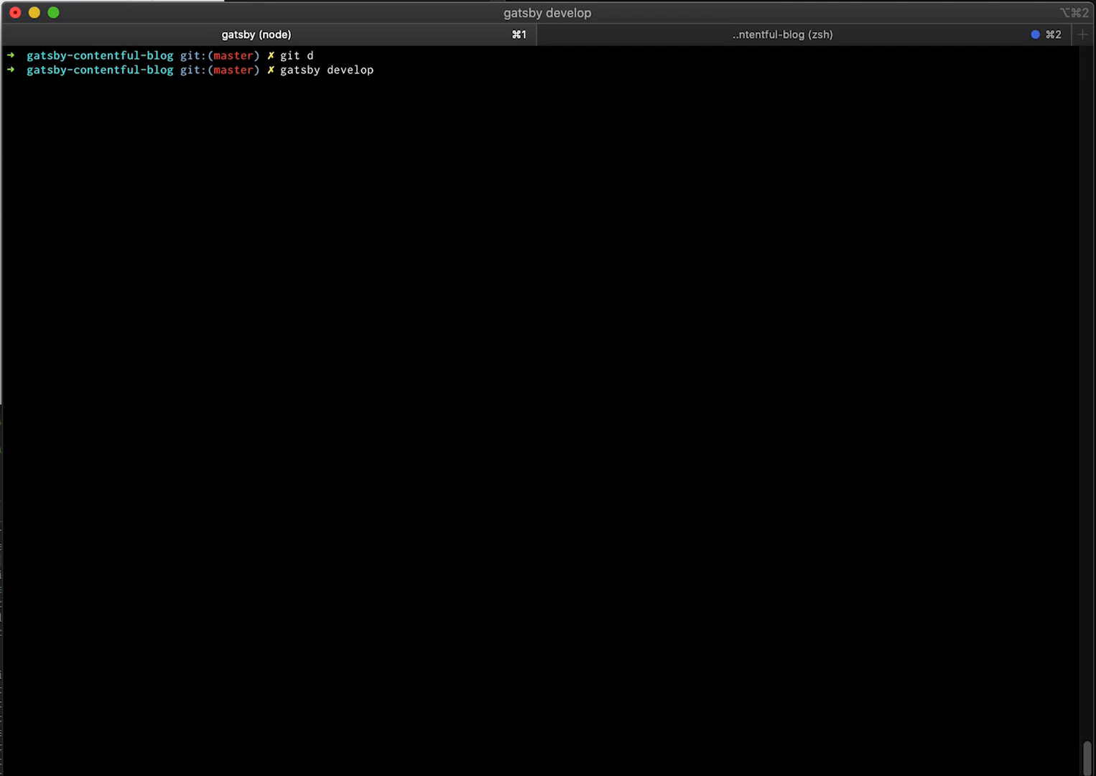
mouse_move(218, 357)
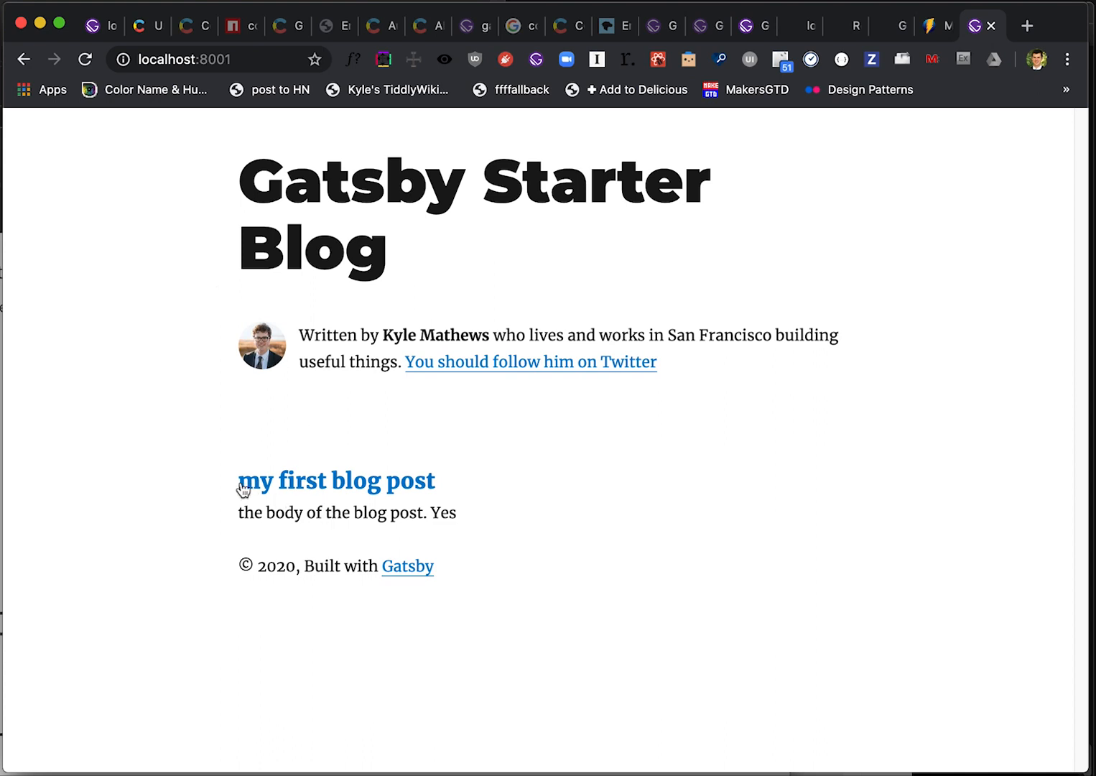
mouse_move(451, 447)
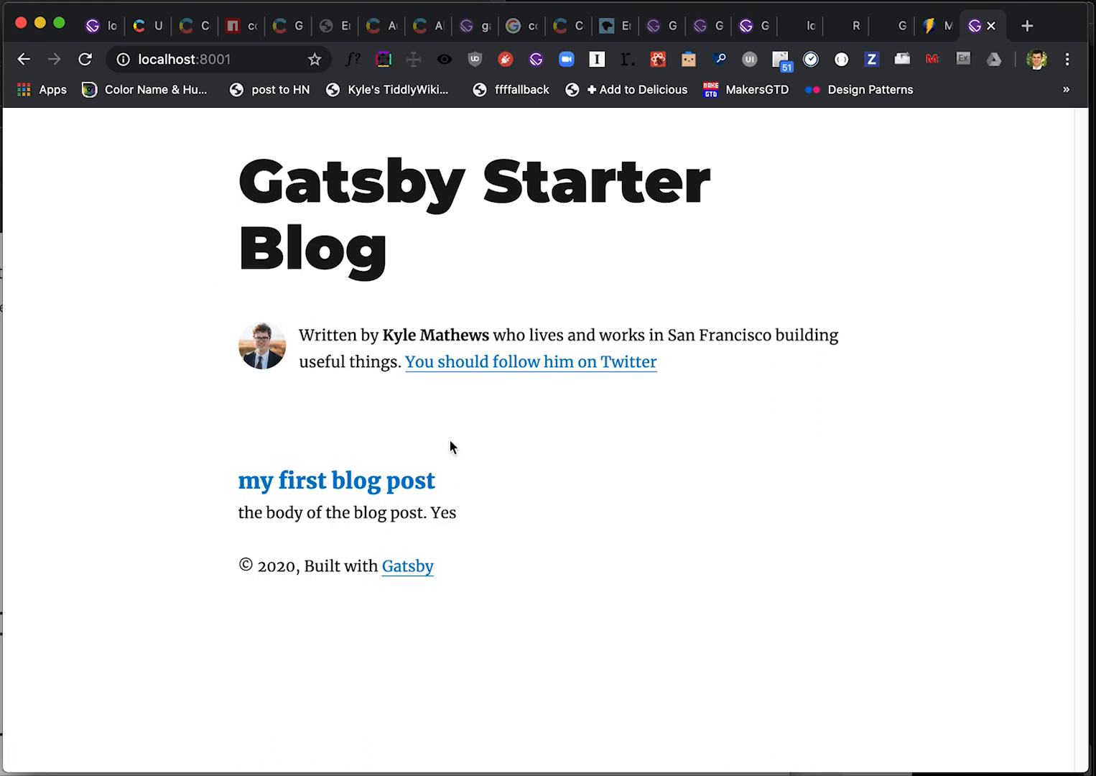